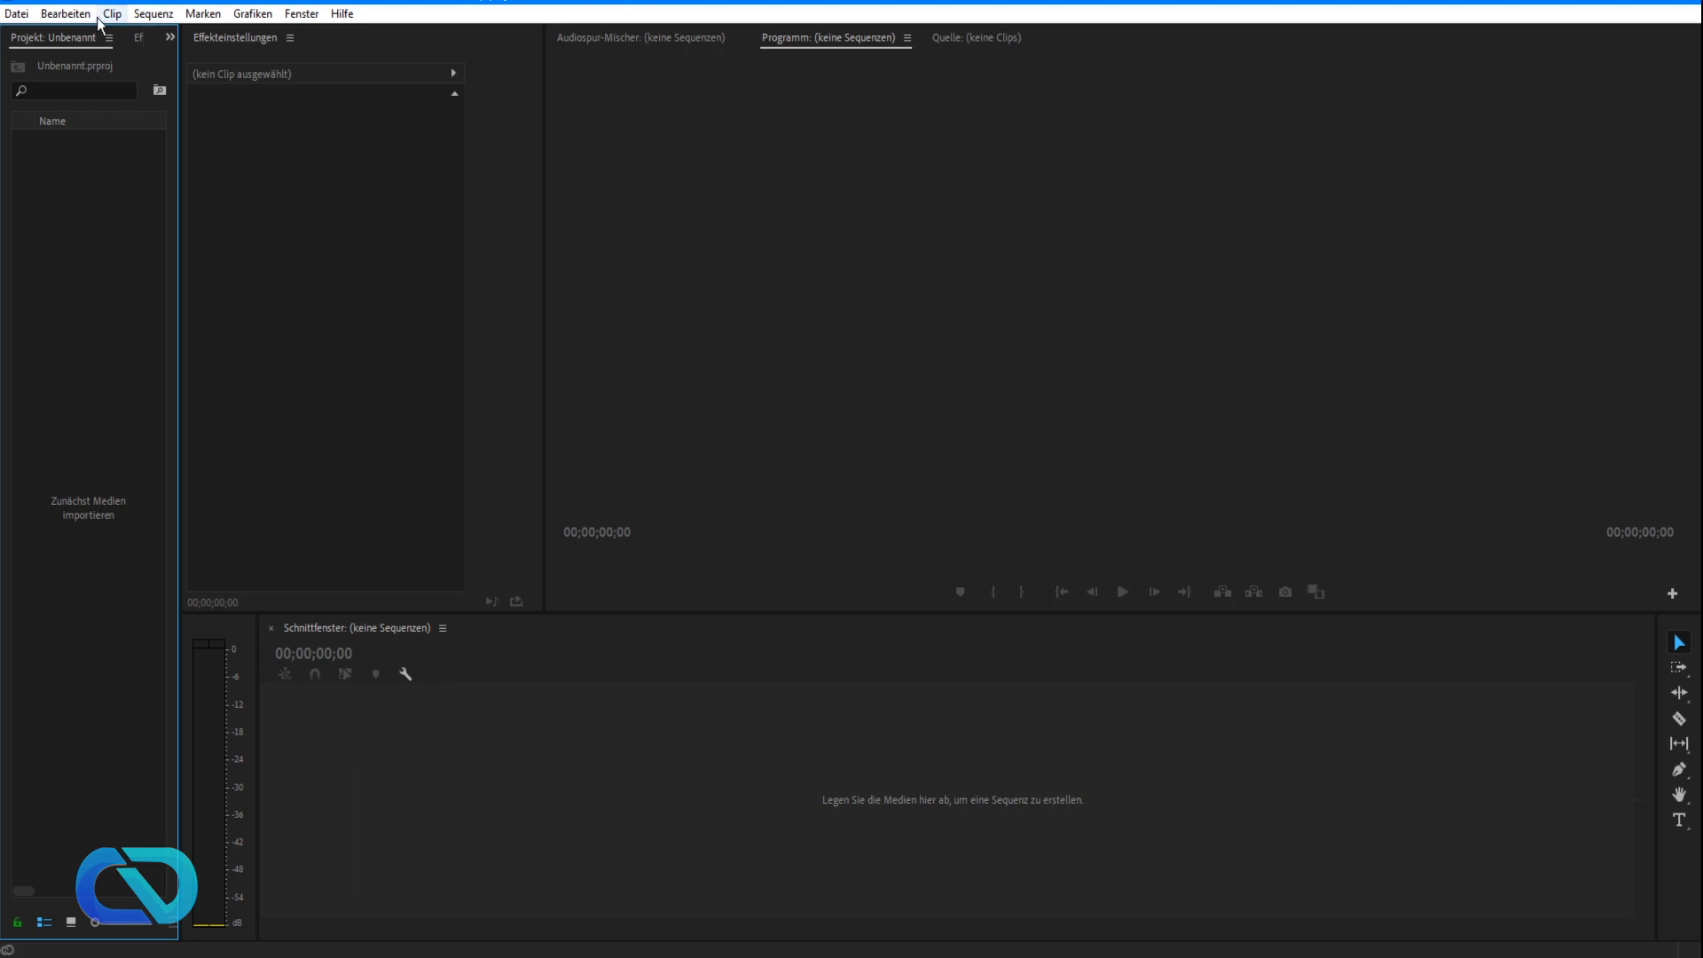
# - Browse the Datei and Sequenz menus, then dismiss them before opening the Konsole panel
pyautogui.click(16, 13)
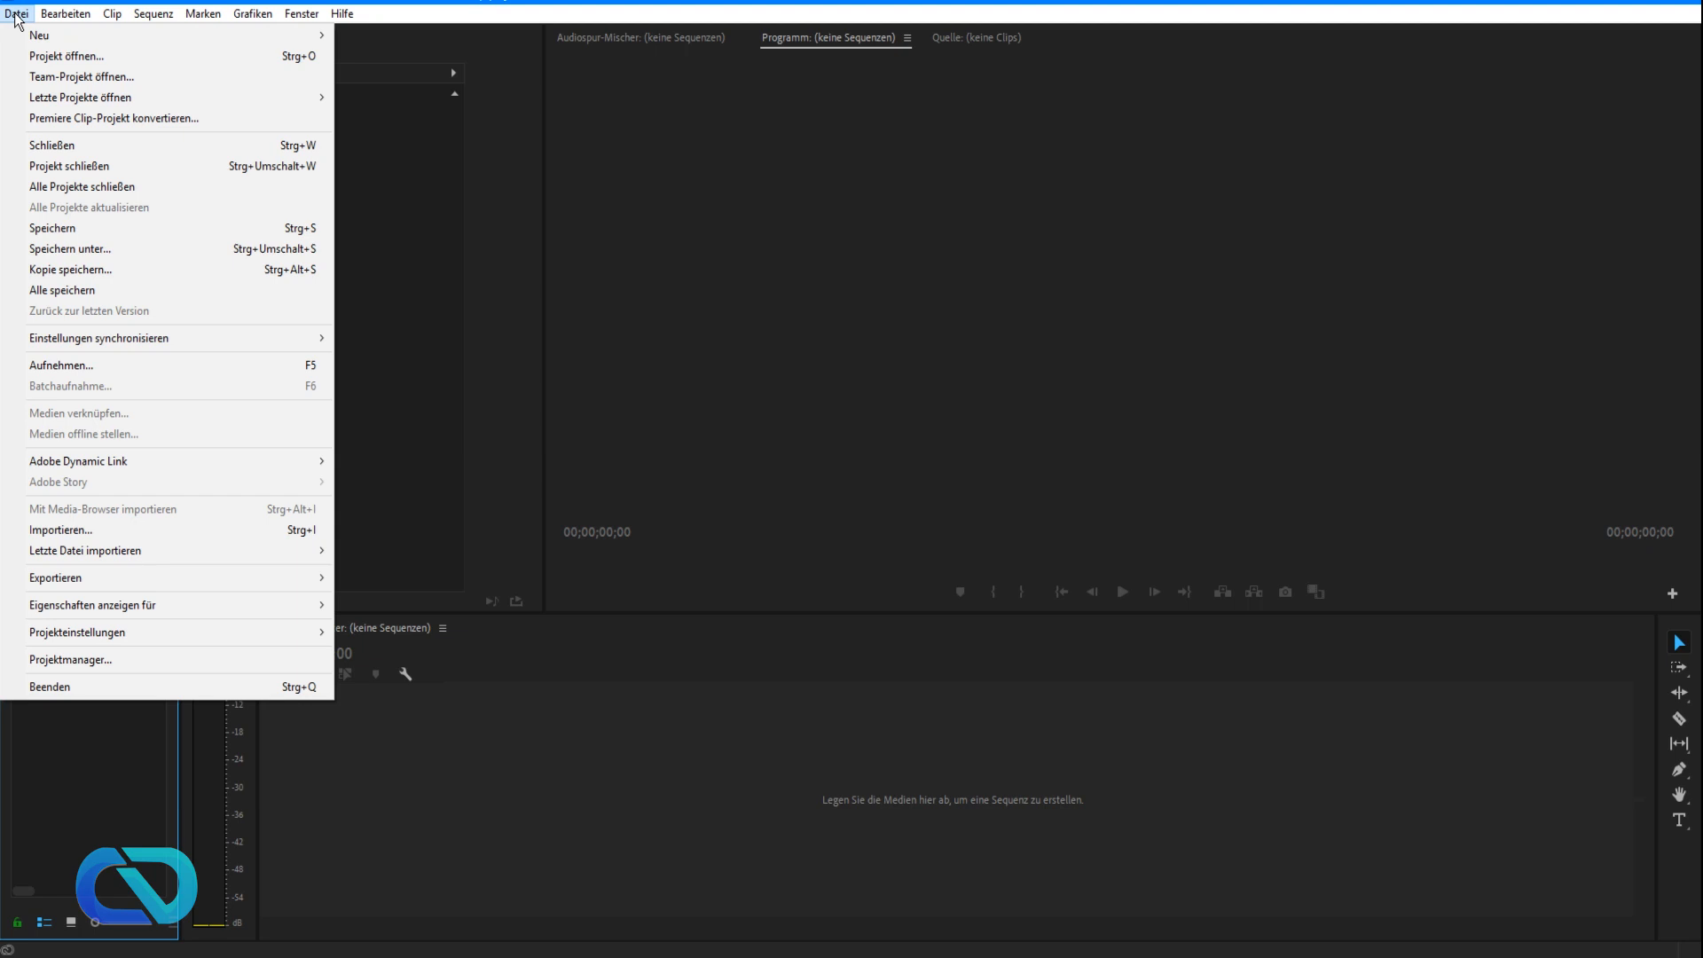
pyautogui.click(153, 12)
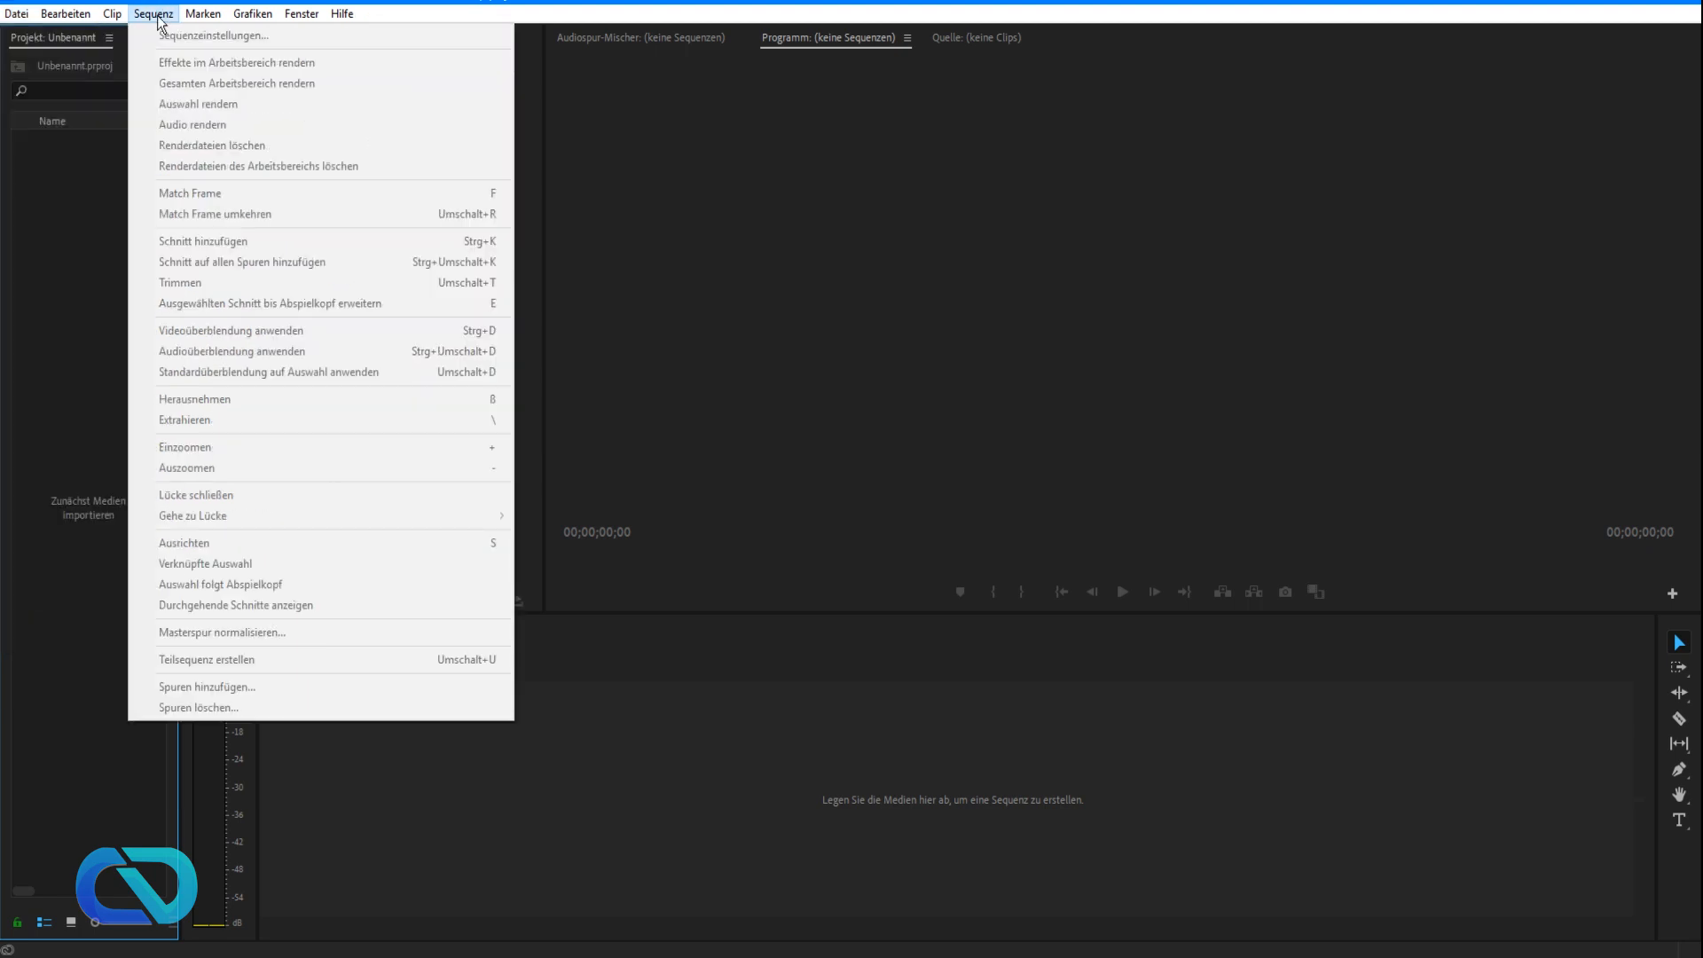
pyautogui.click(825, 285)
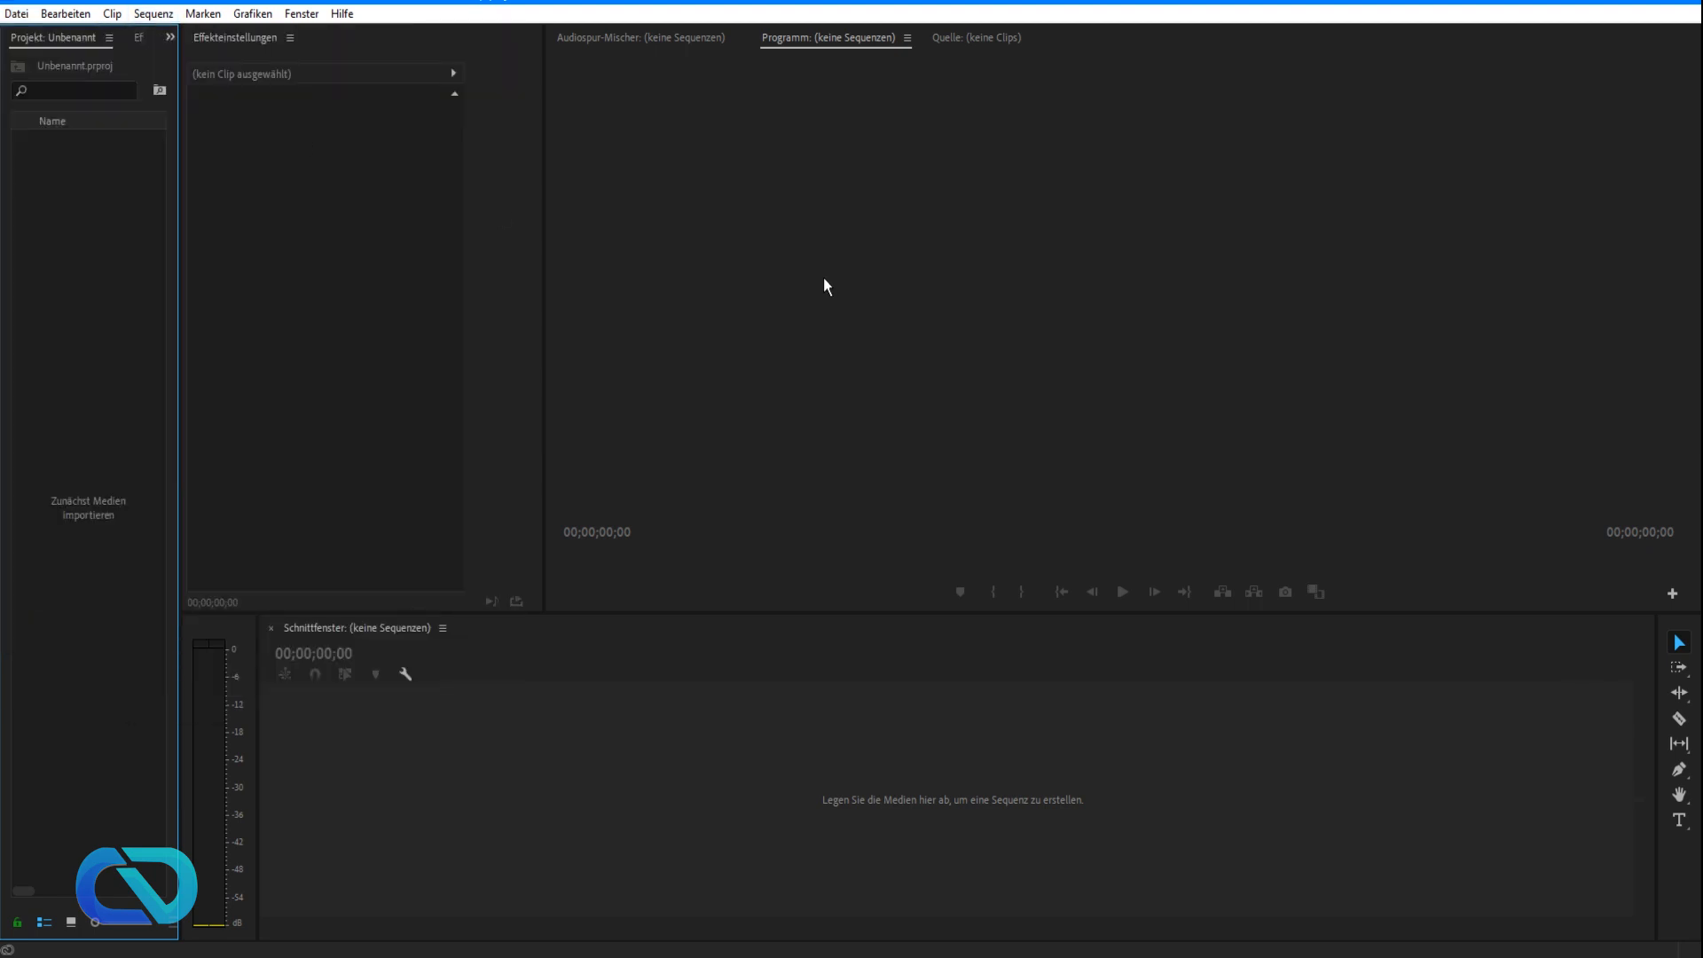
pyautogui.moveTo(857, 264)
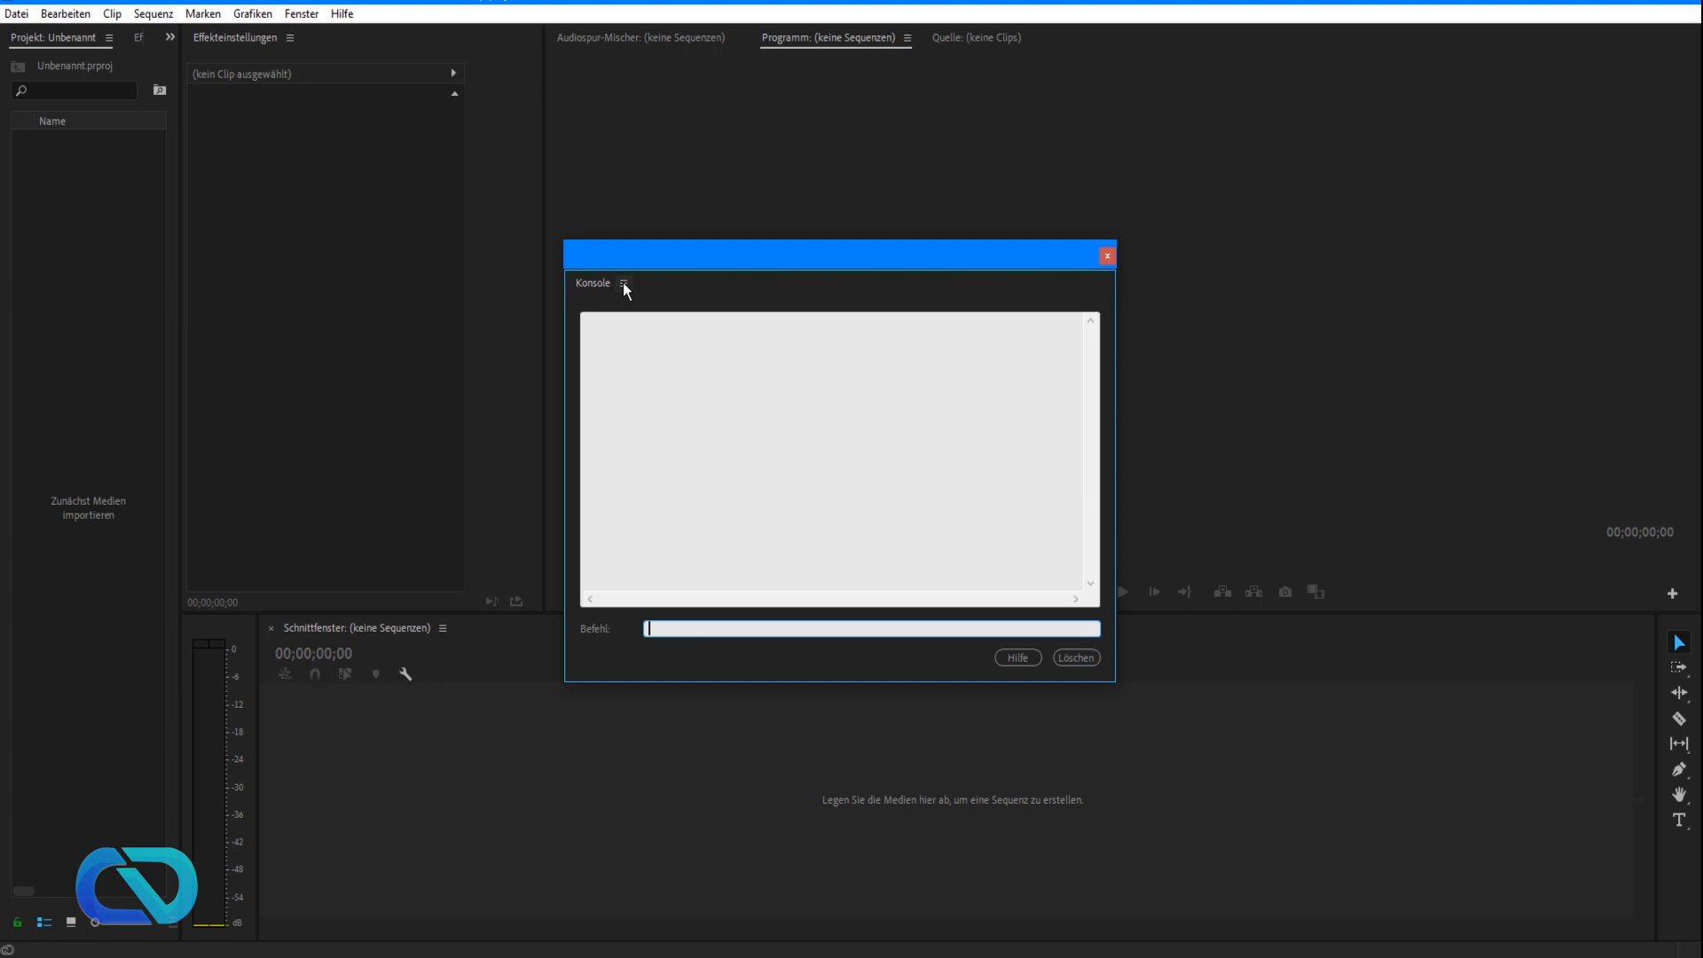
# - Switch the Konsole panel to Debug Database View, listing ApplicationLanguage as de_DE
pyautogui.click(622, 282)
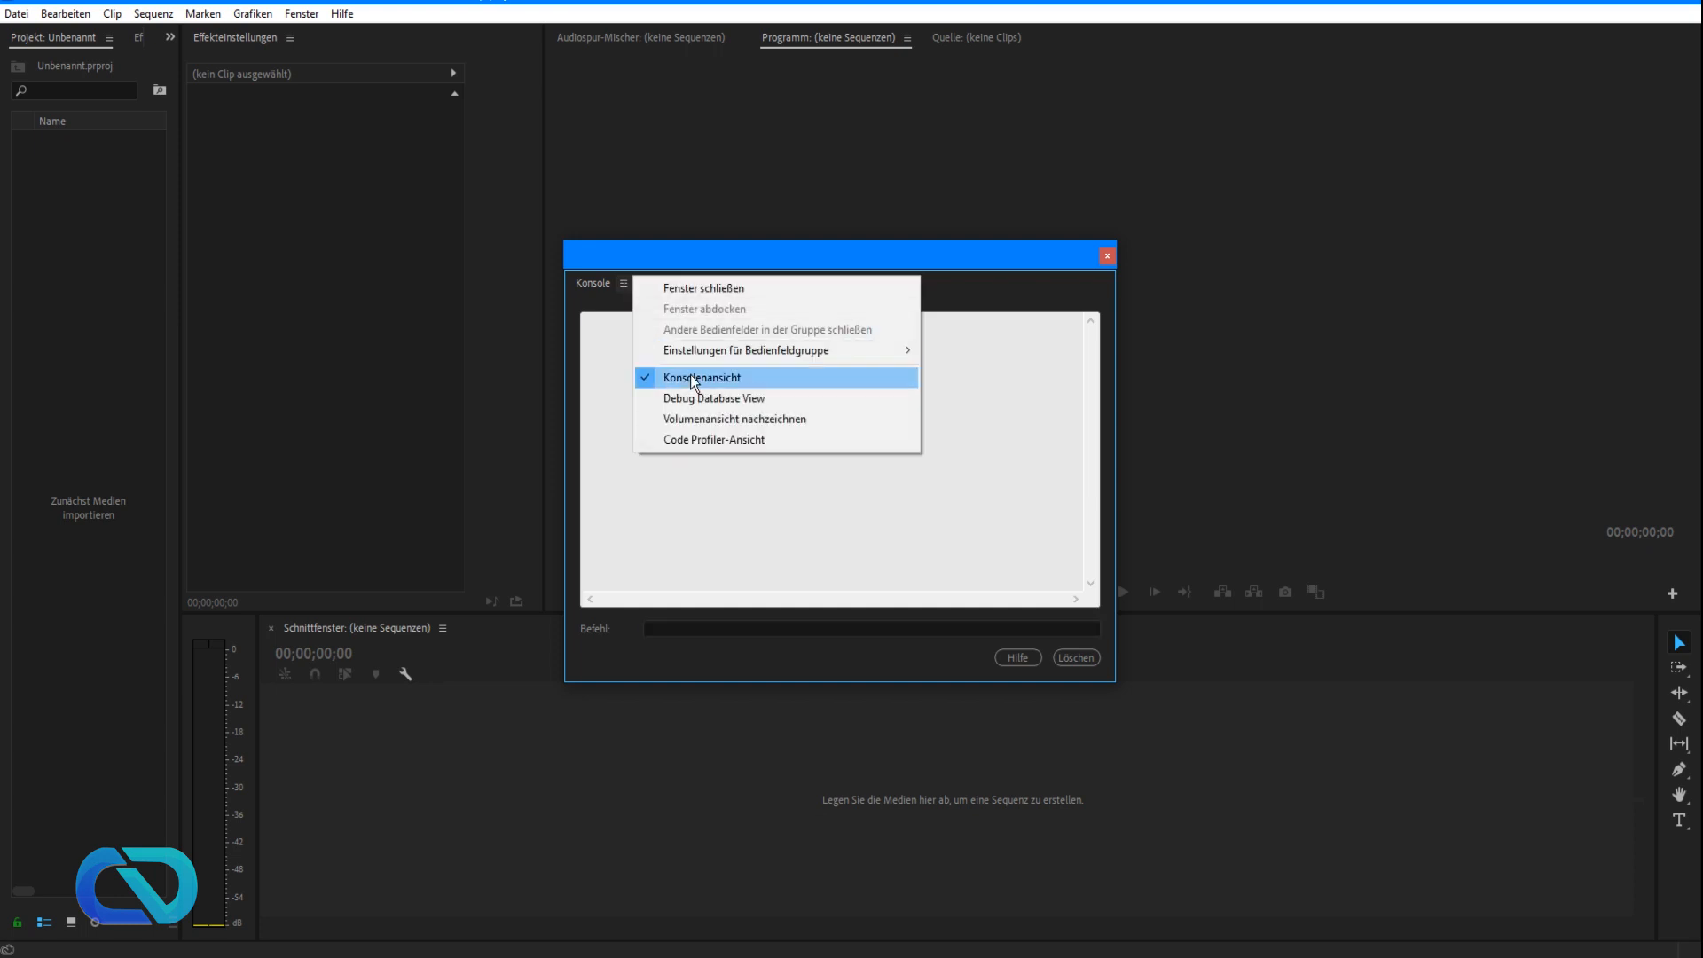
pyautogui.moveTo(685, 397)
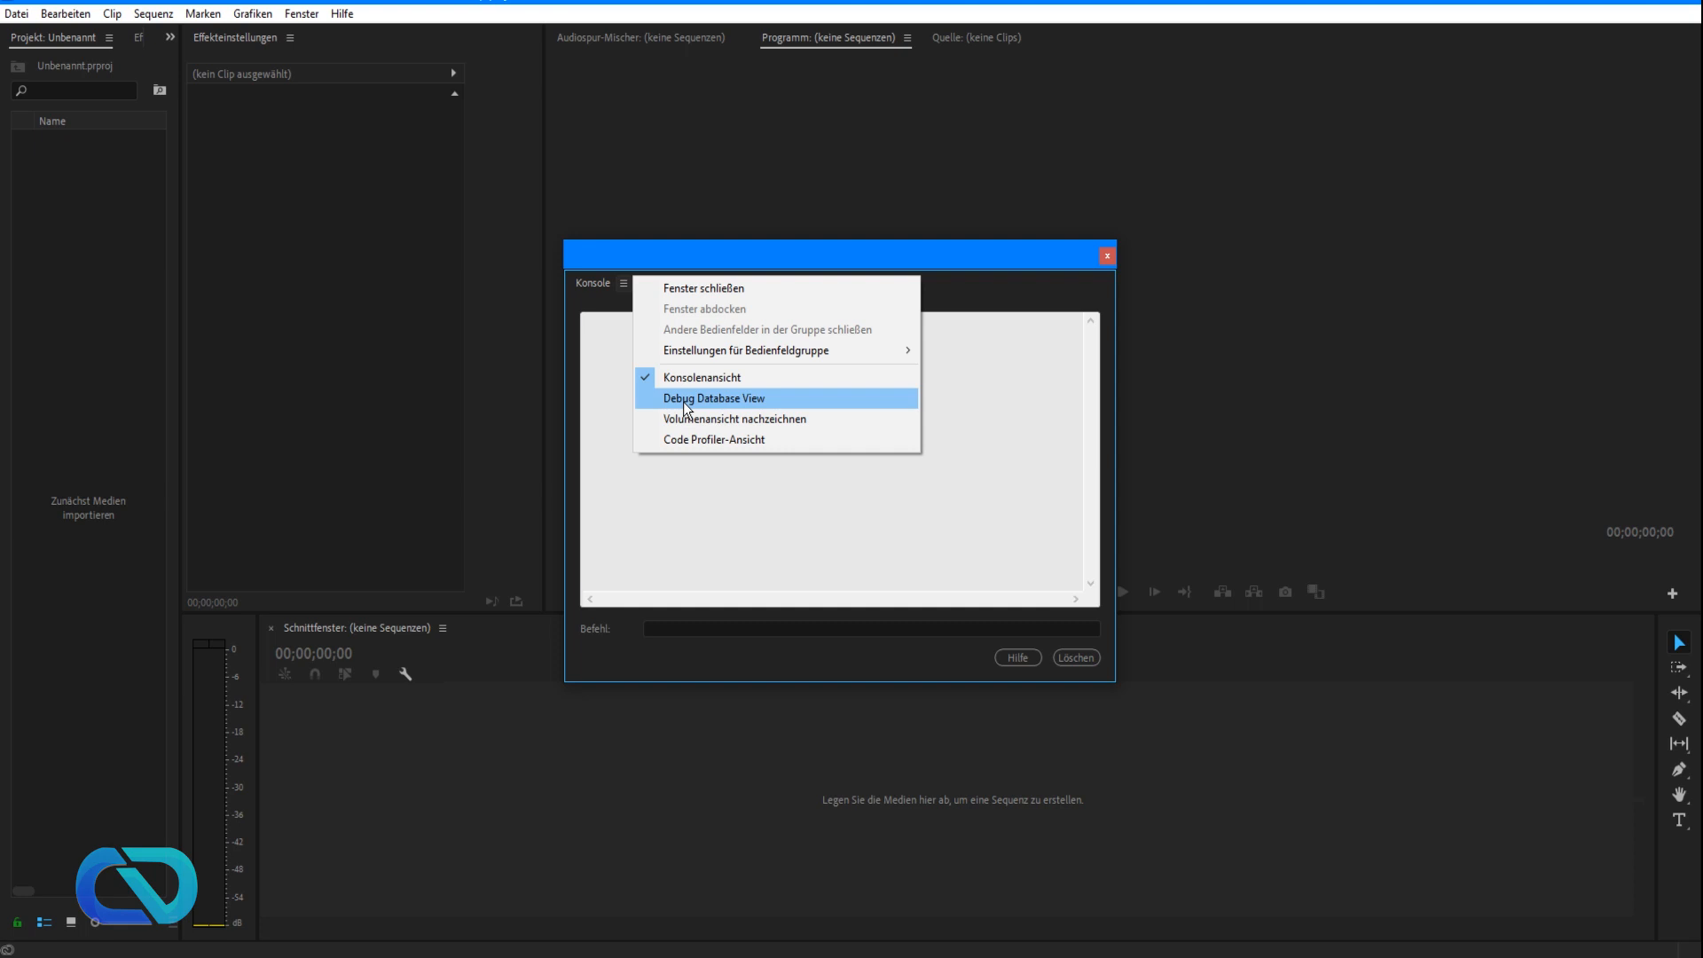
pyautogui.click(713, 397)
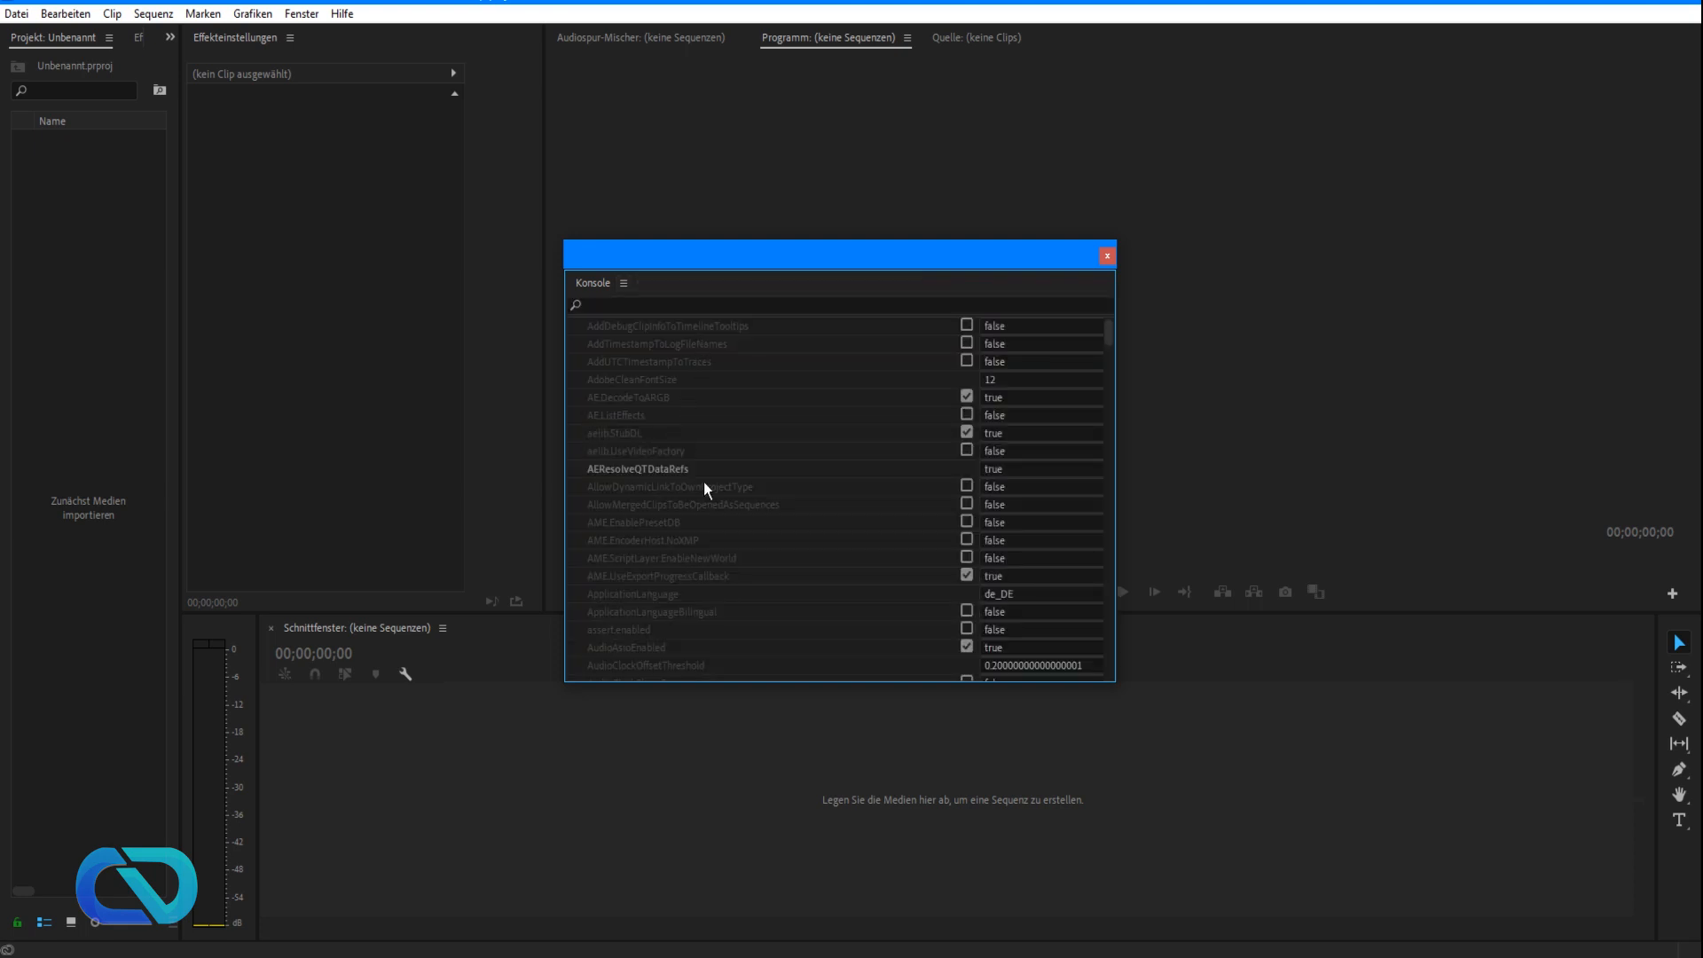
# - Replace the ApplicationLanguage value de_DE with en_US and close the Konsole
pyautogui.scroll(-3)
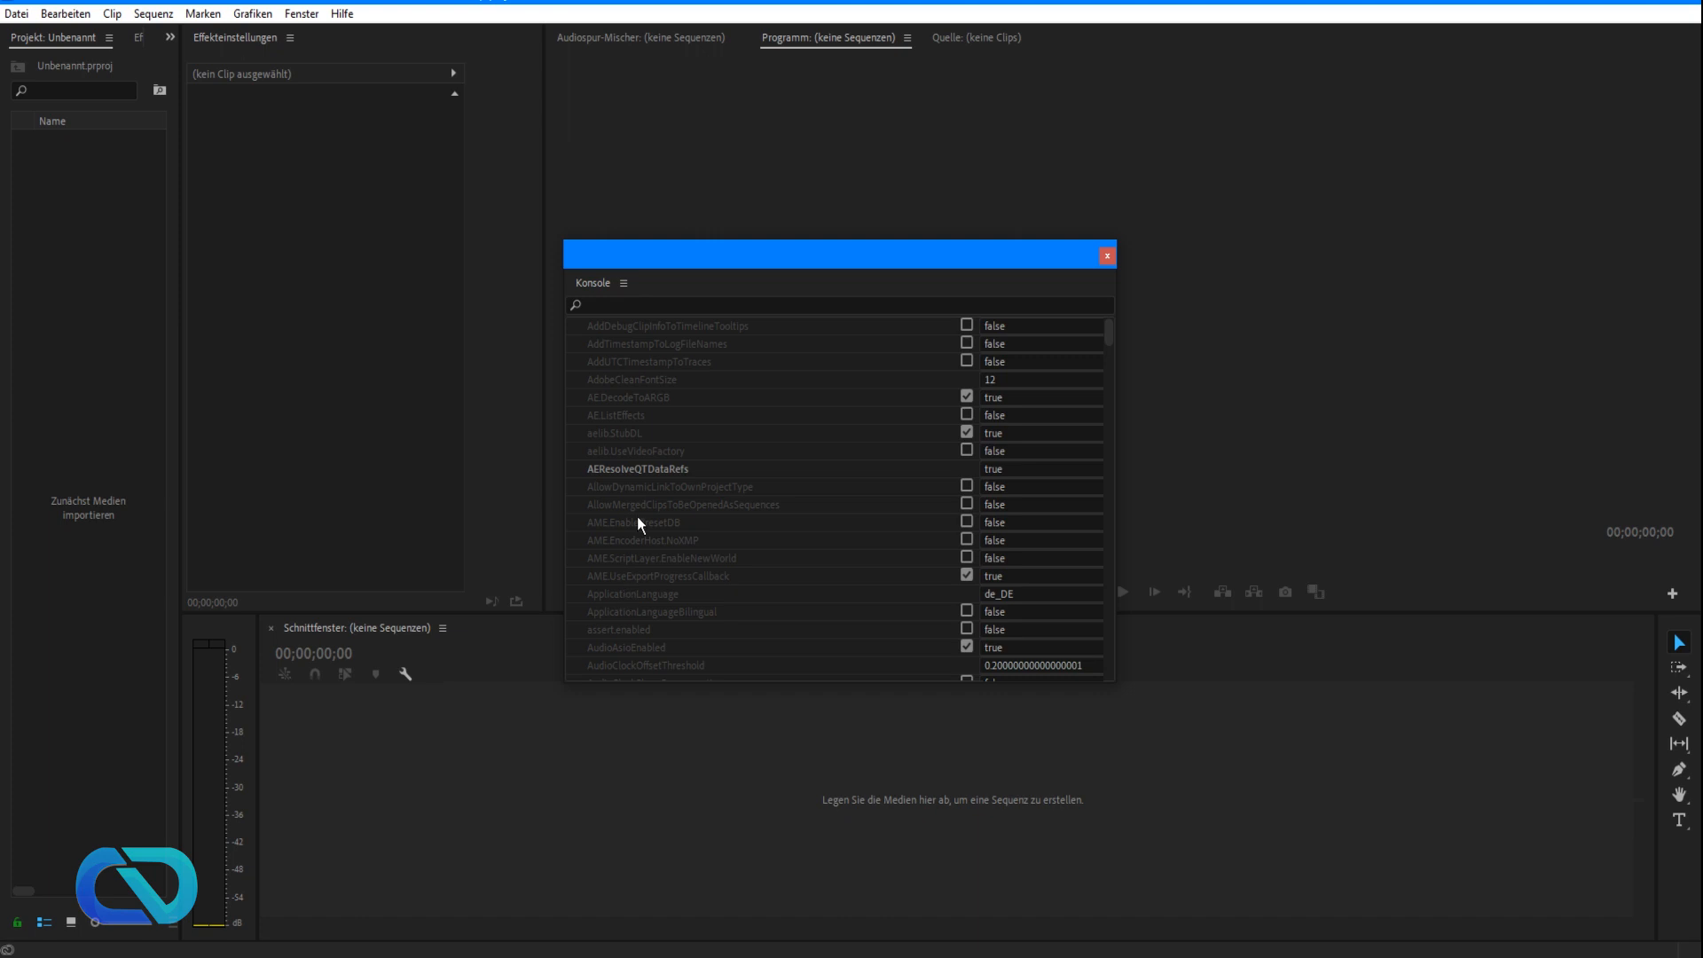
pyautogui.moveTo(679, 554)
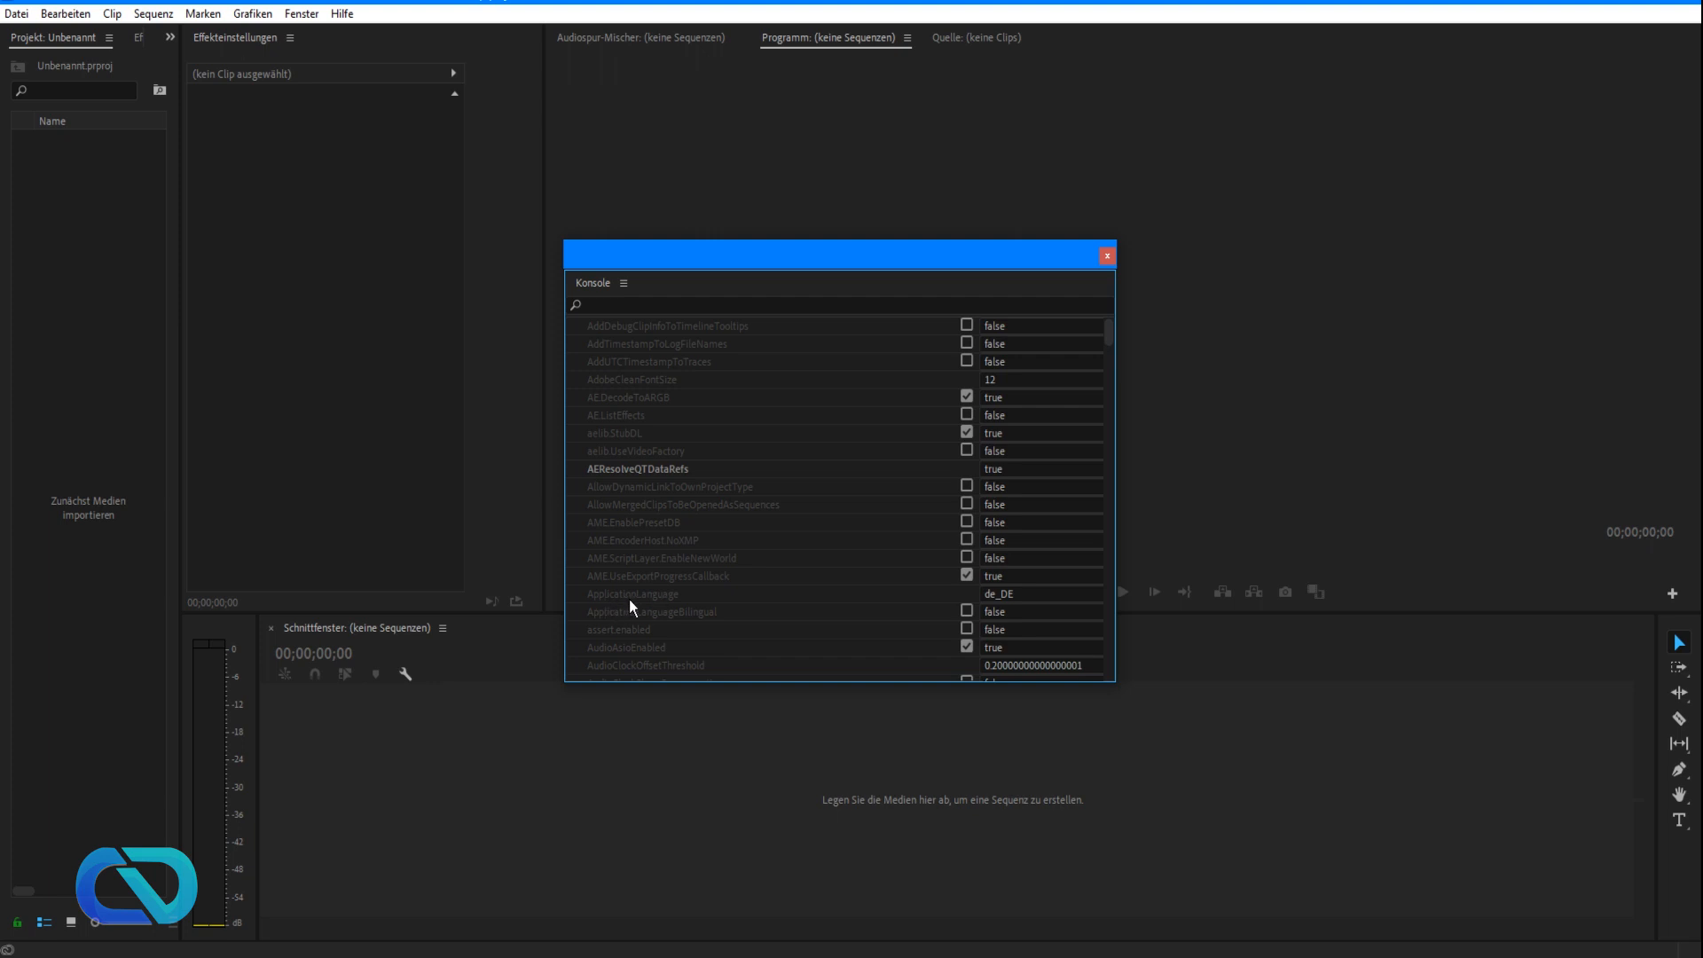
pyautogui.moveTo(1069, 607)
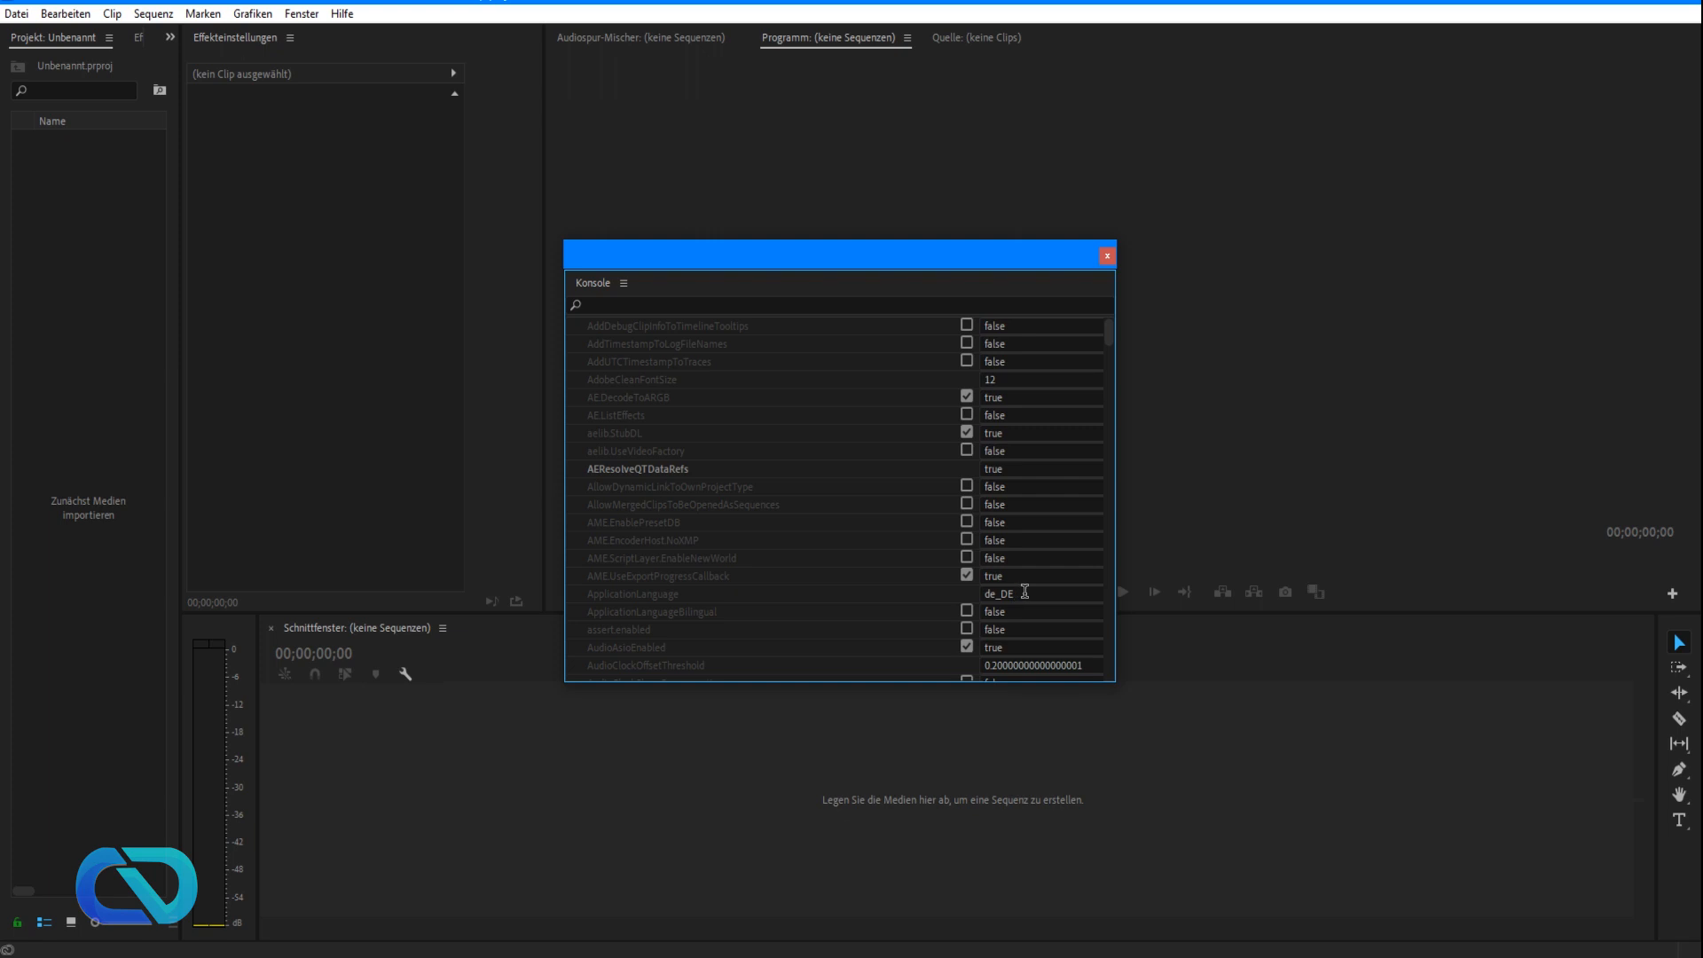
pyautogui.click(1039, 594)
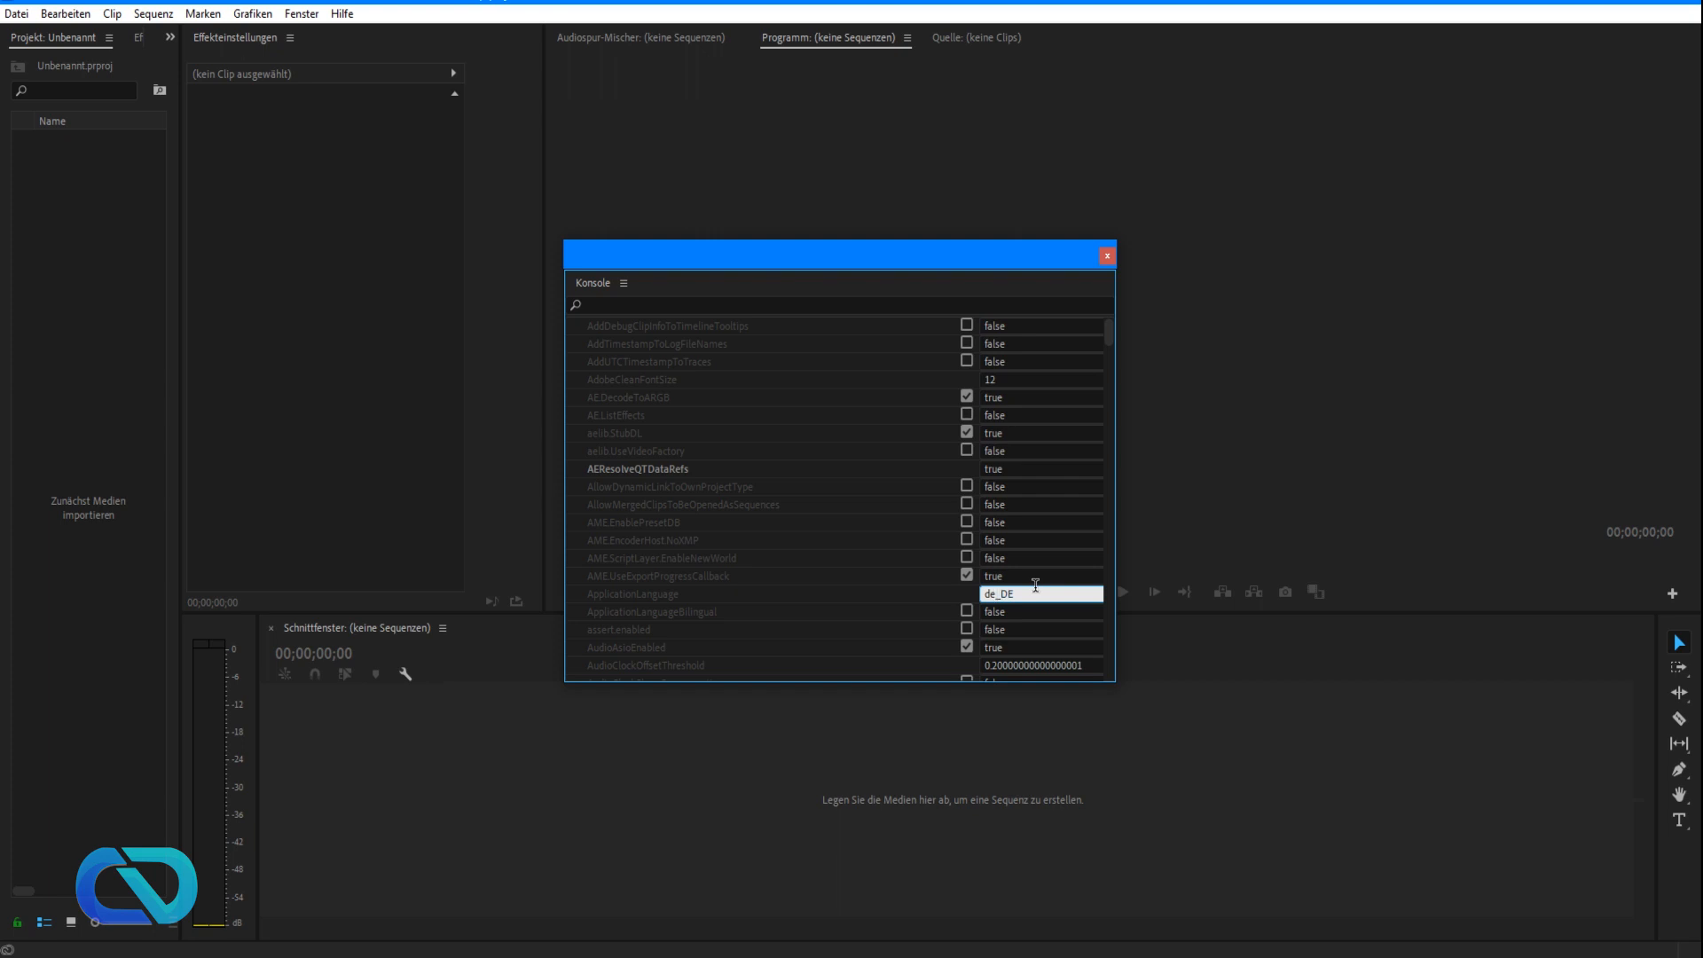
pyautogui.write('en_DE')
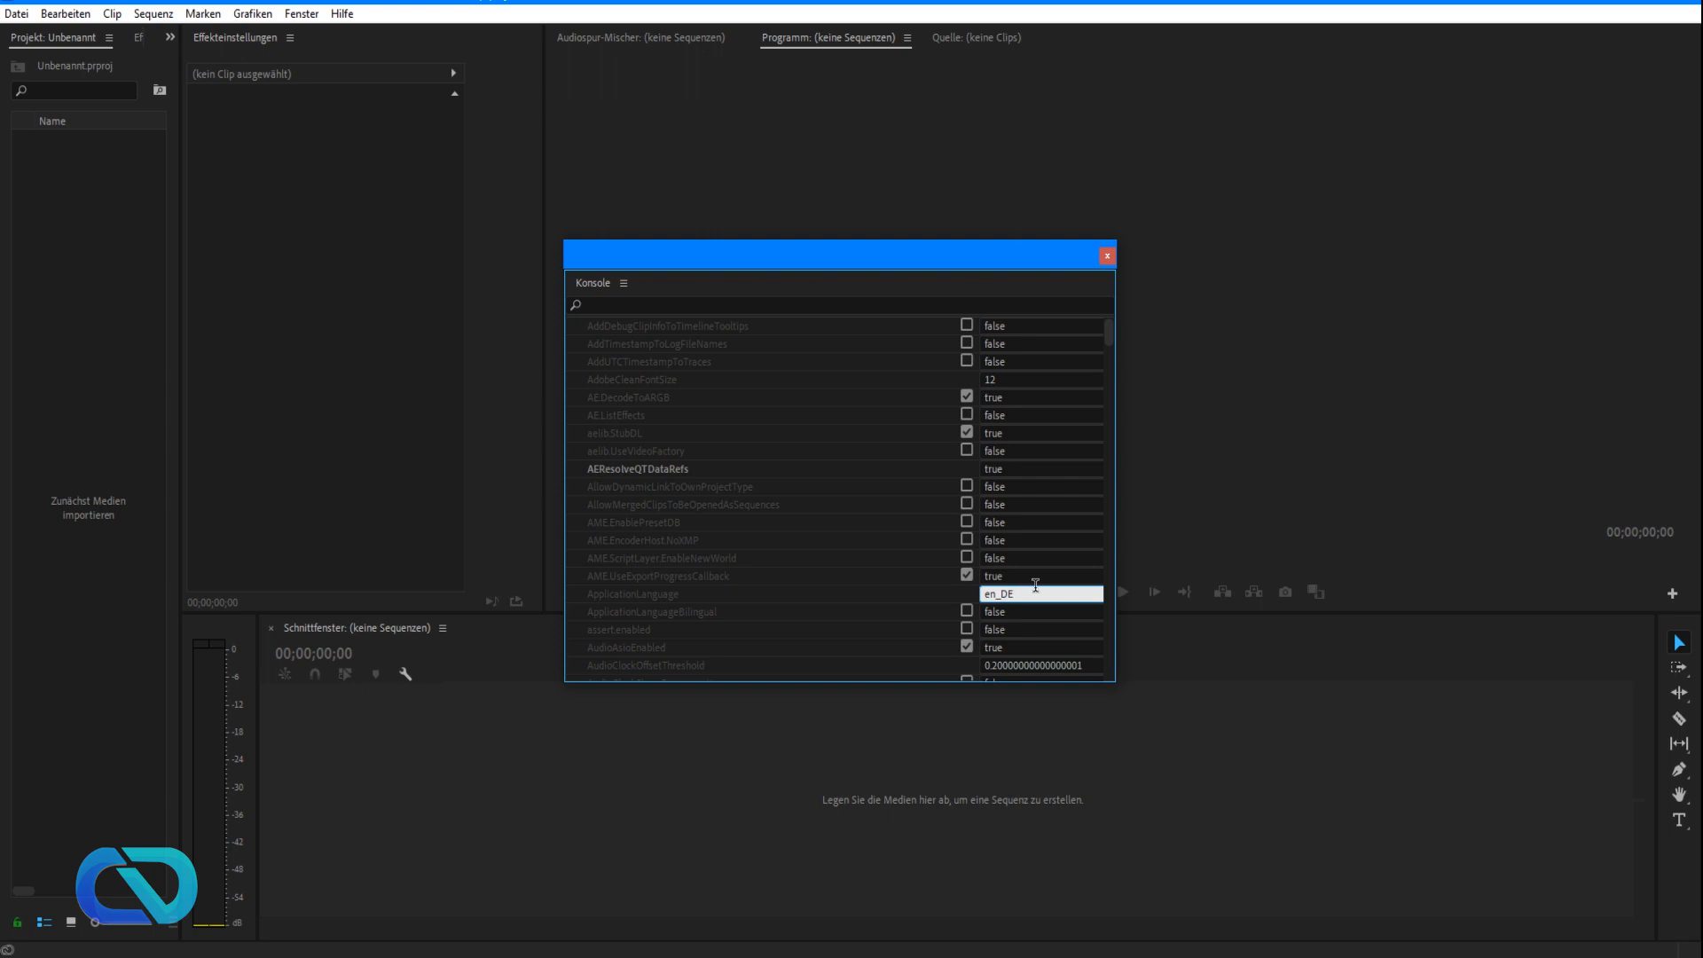
pyautogui.write('en_US')
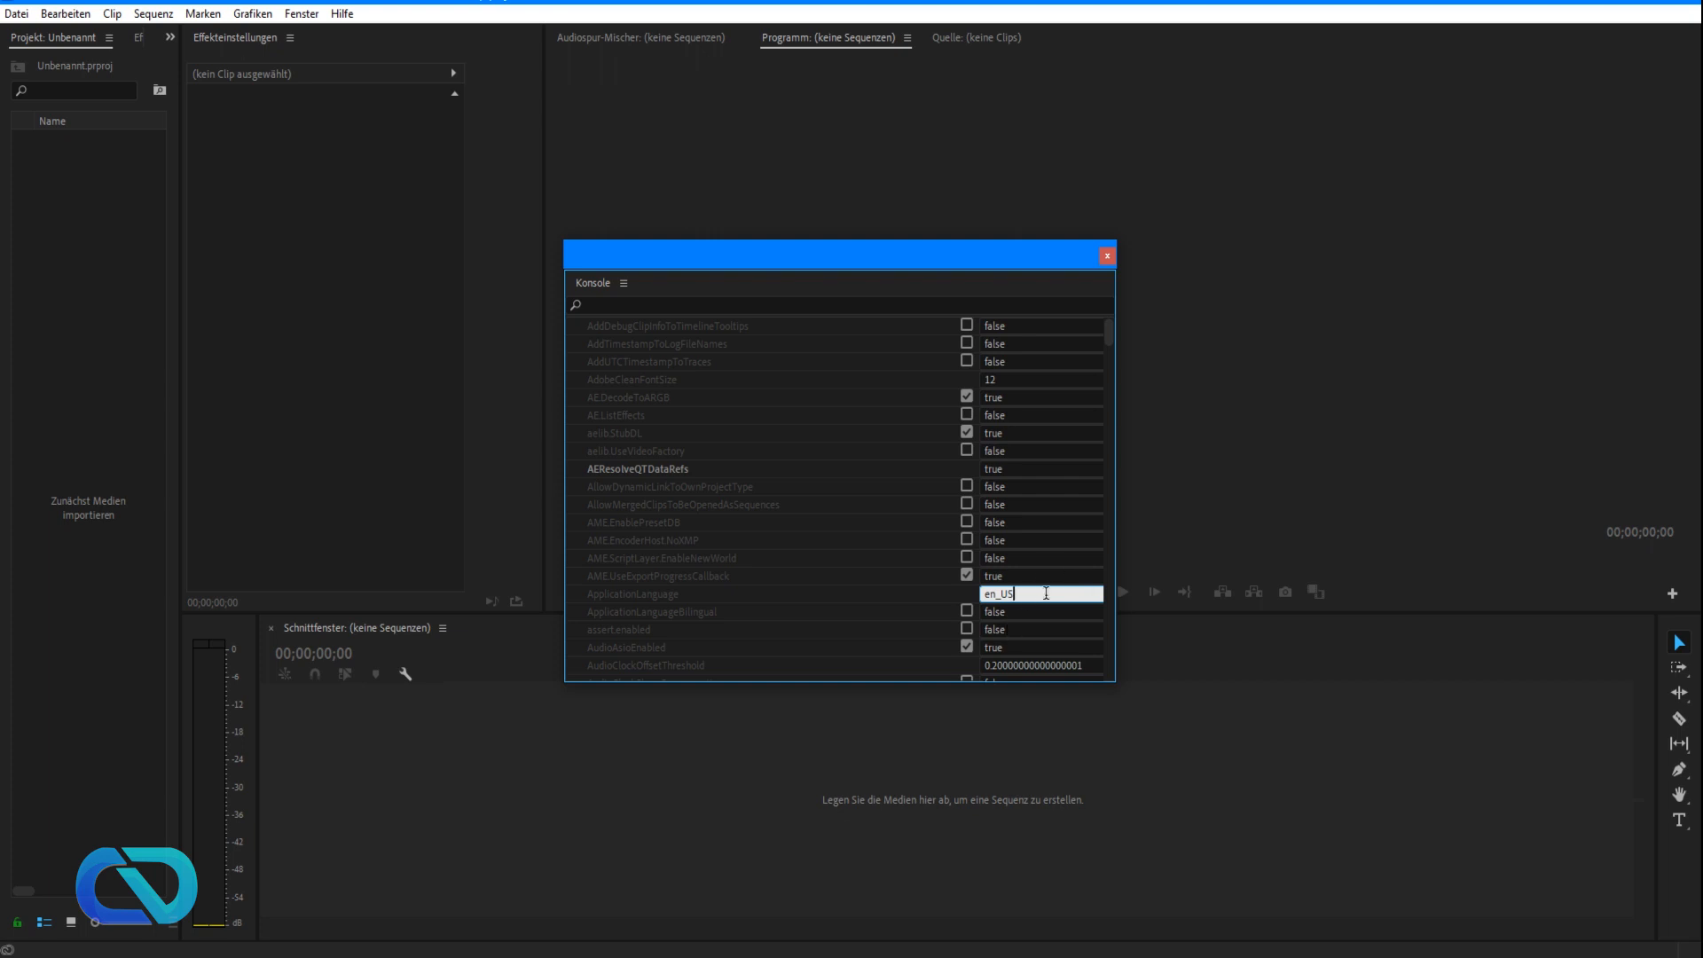
pyautogui.click(1105, 255)
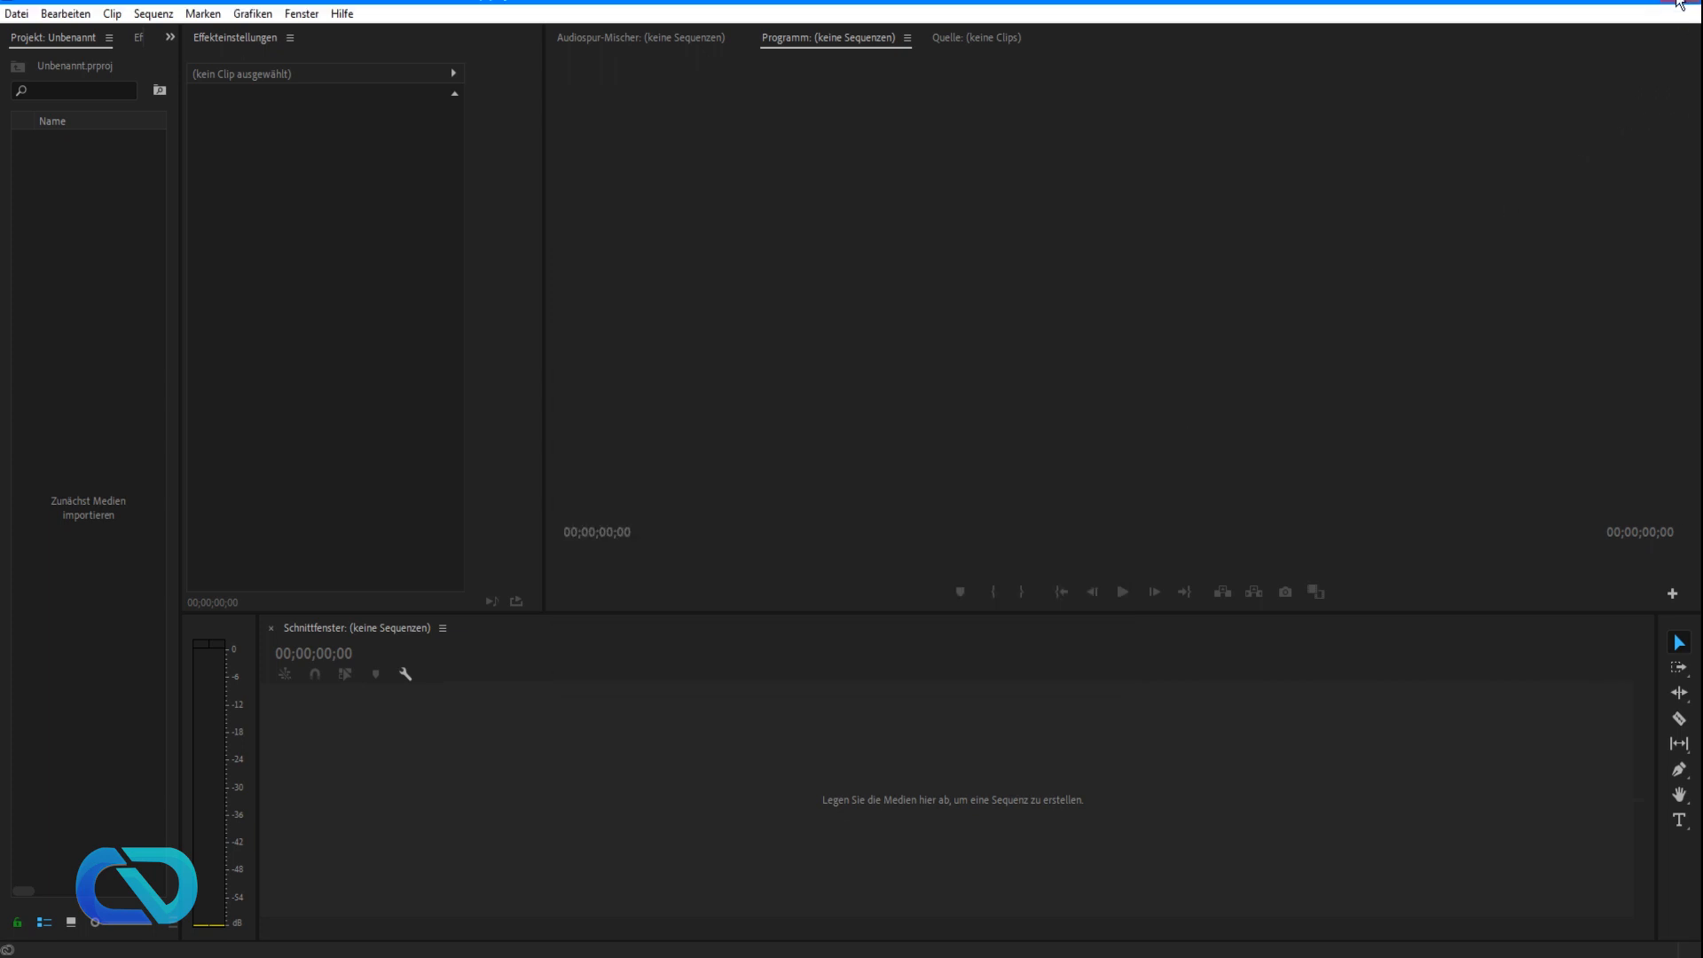
# - Restart Premiere in English and create project 'tut', confirming the overwrite of the existing file
pyautogui.click(14, 30)
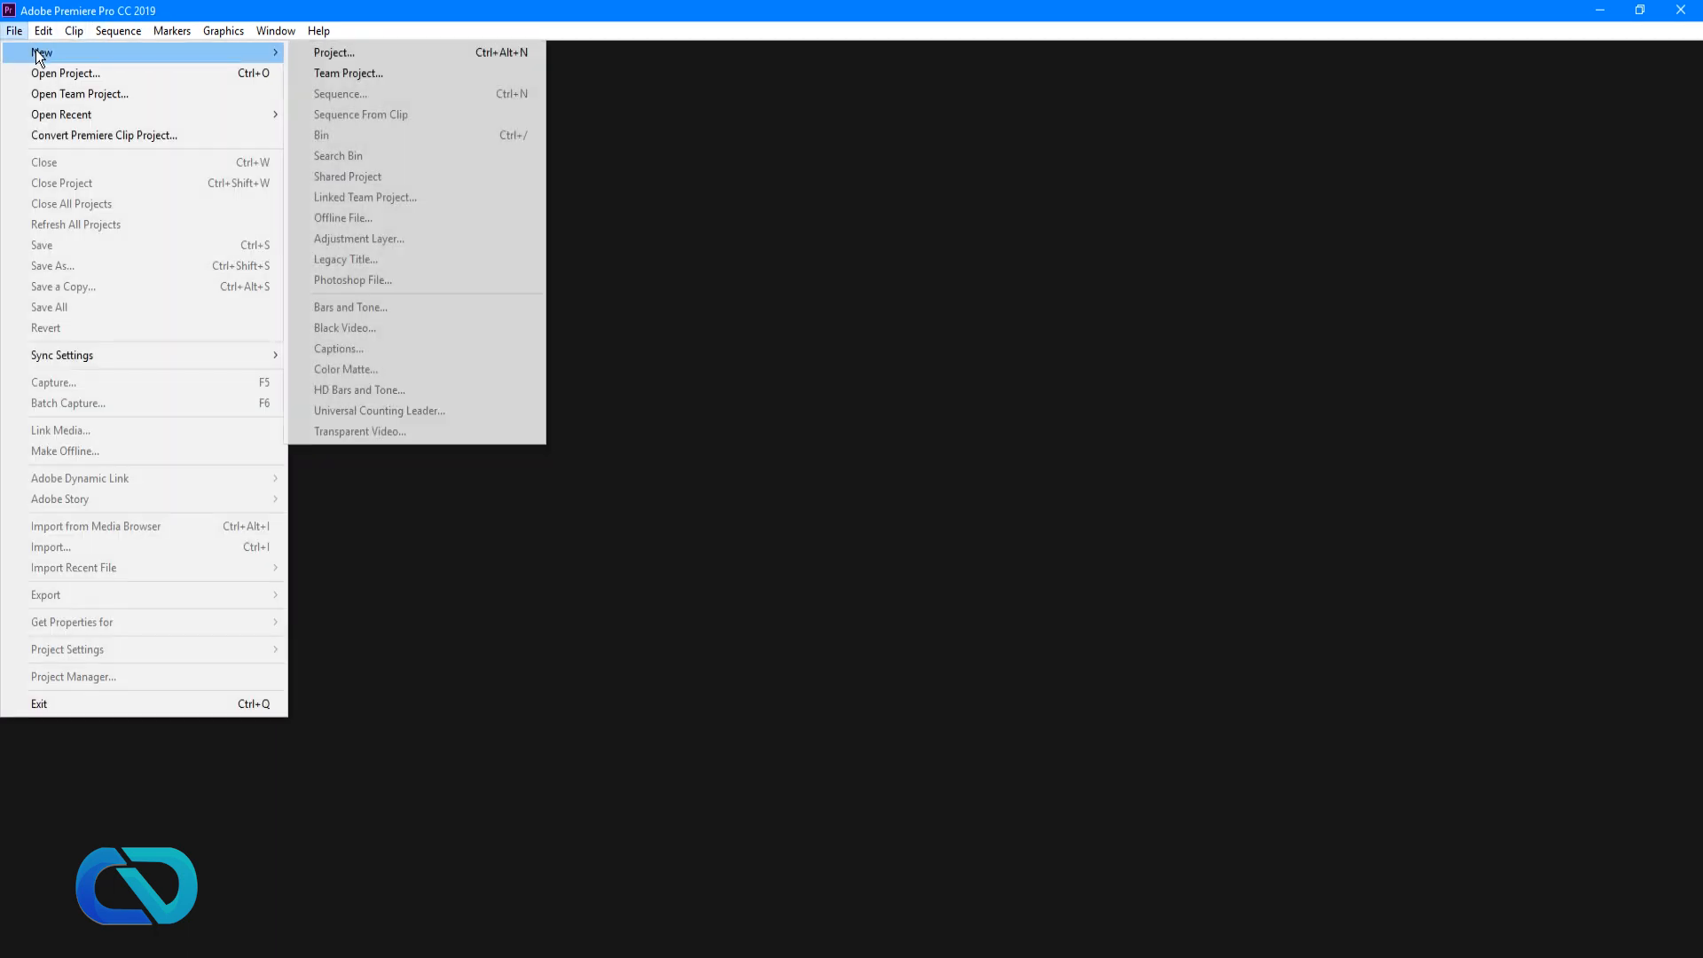
pyautogui.click(334, 51)
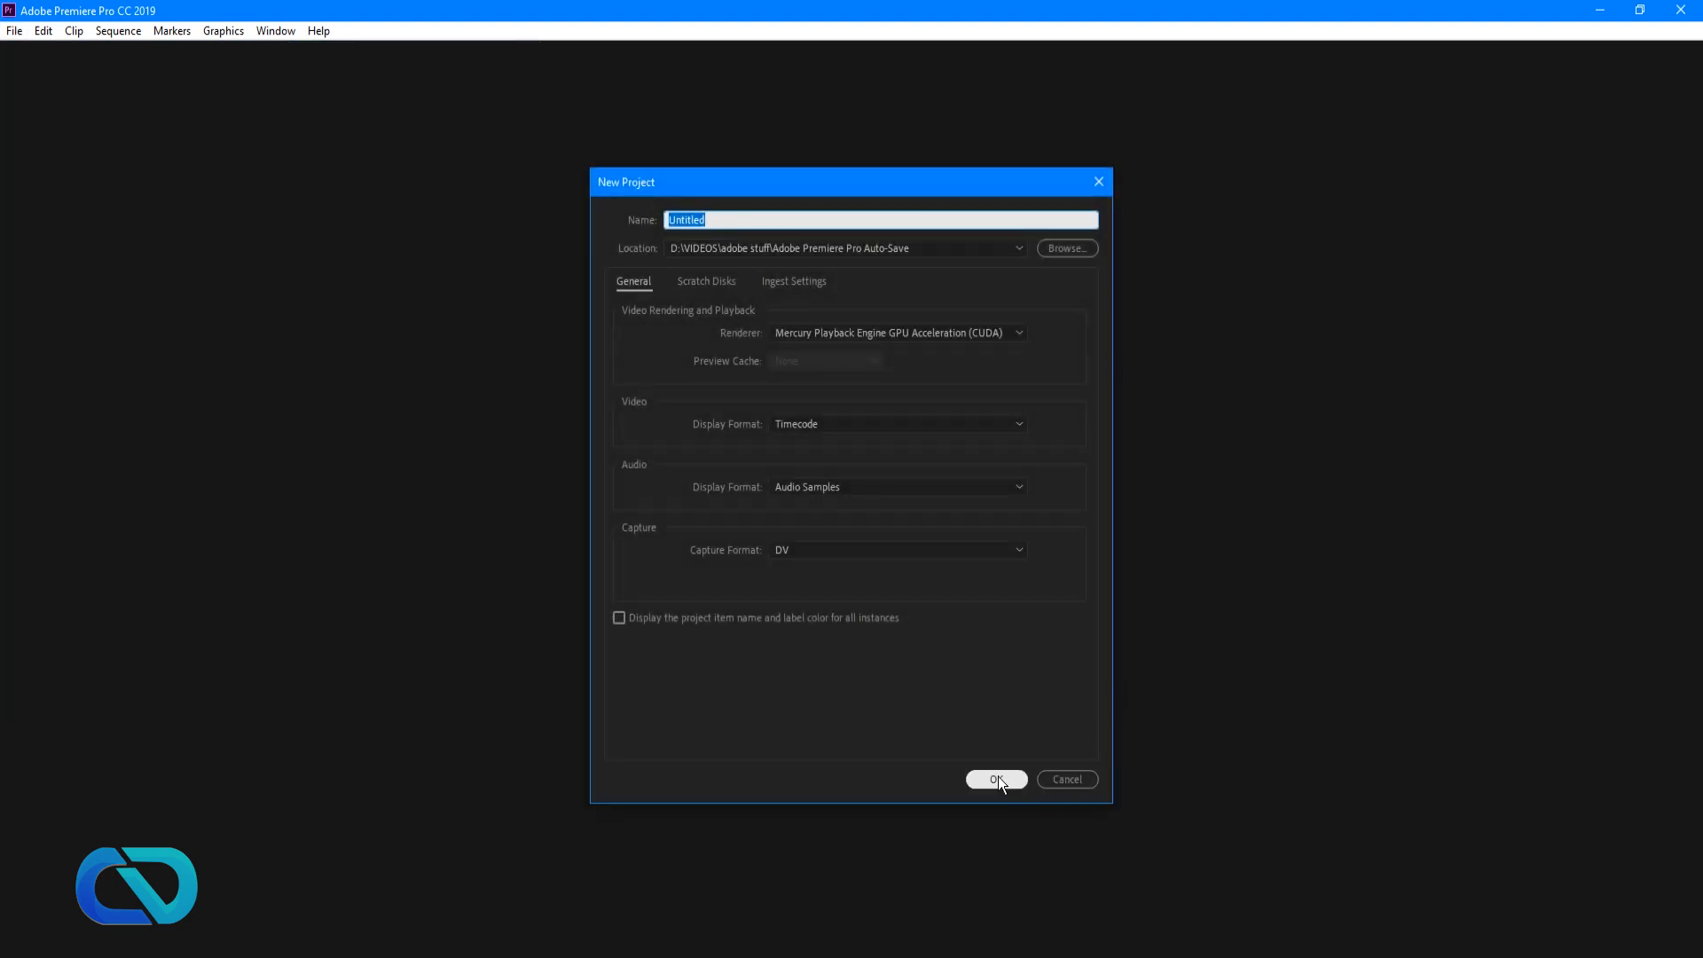
pyautogui.click(995, 779)
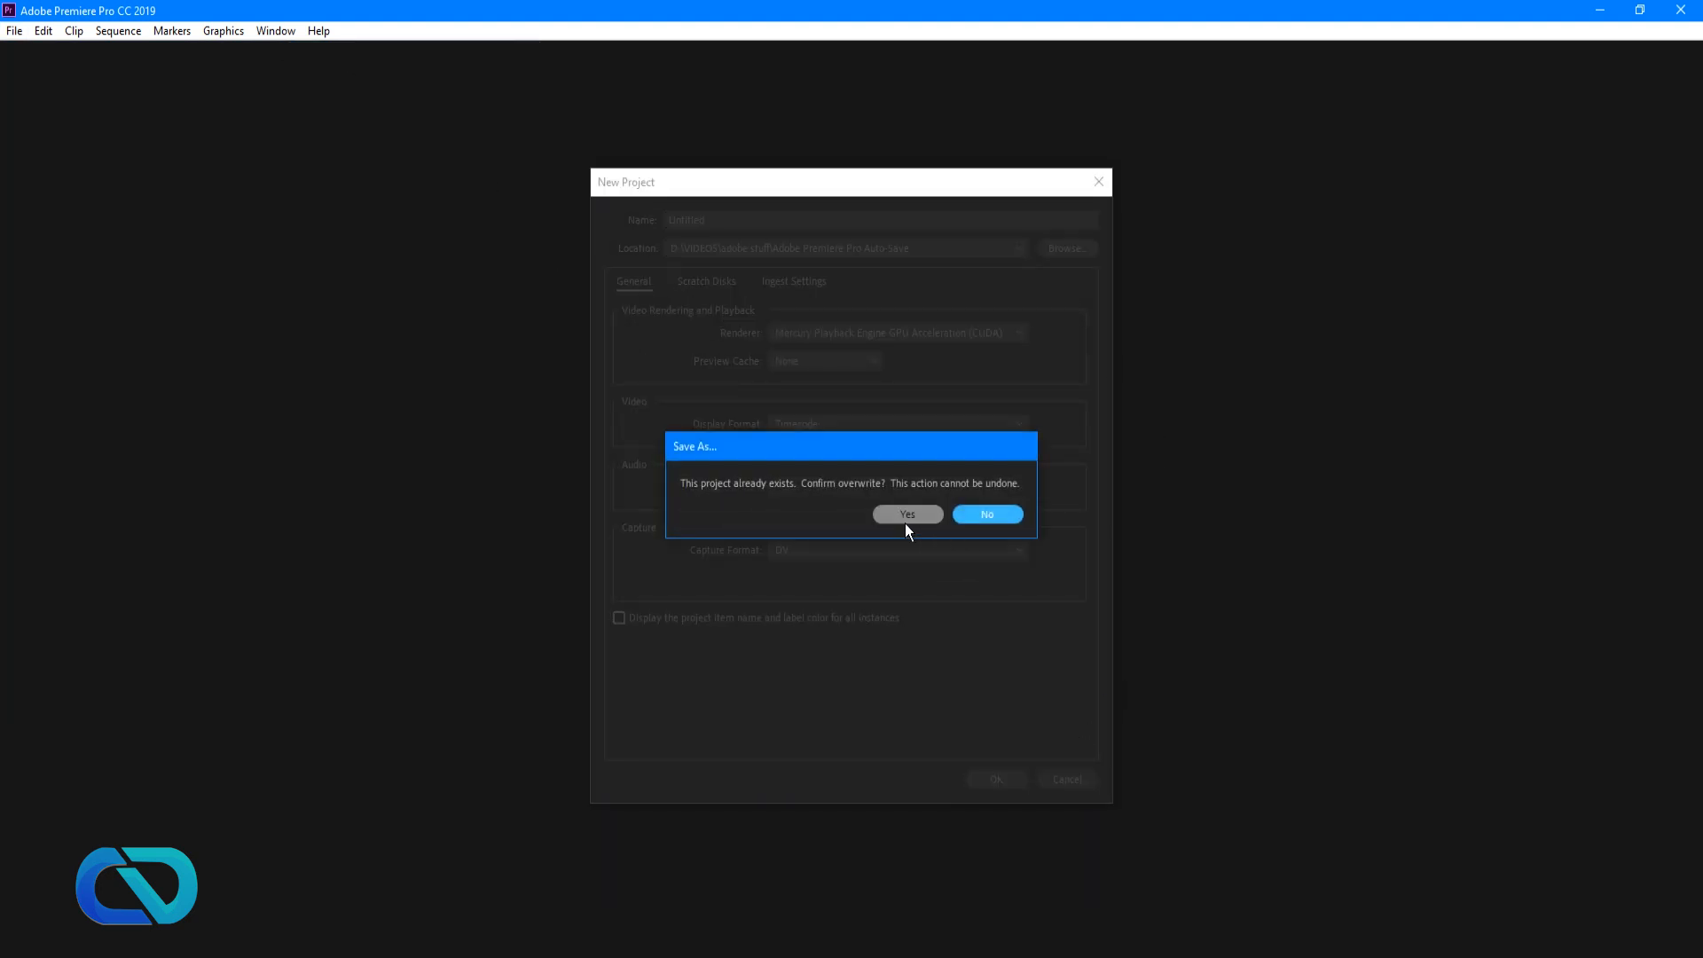
pyautogui.click(905, 515)
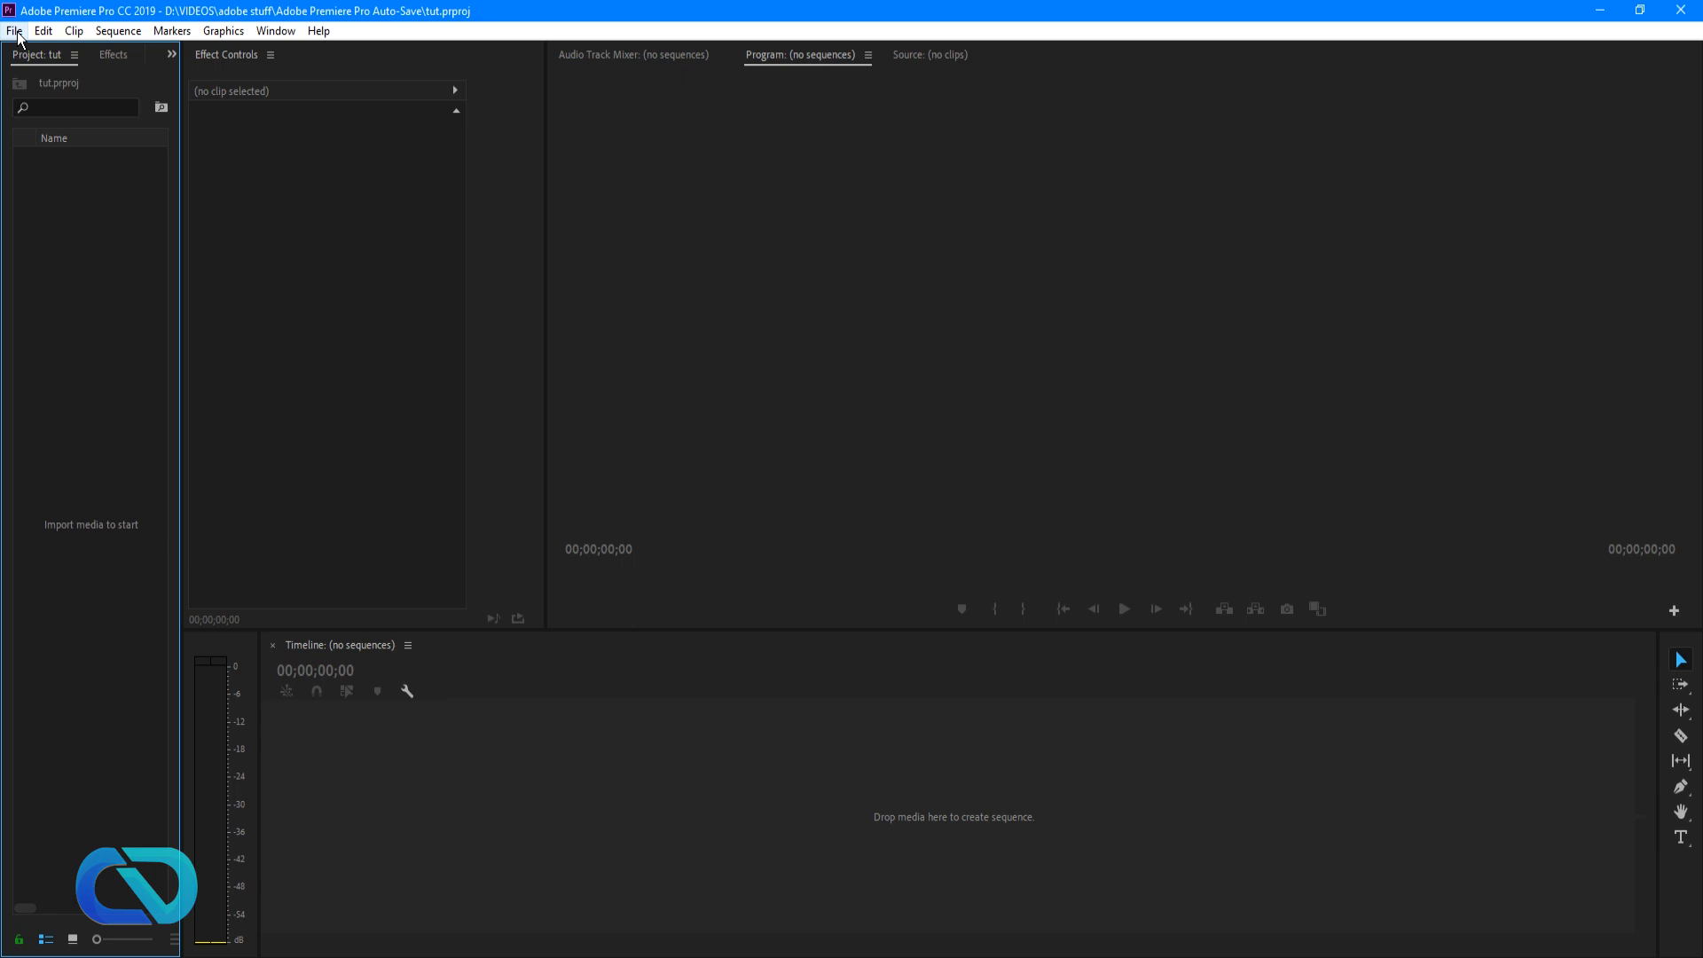
# - Check the File menu, then reopen the Console to verify ApplicationLanguage reads en_US
pyautogui.click(14, 30)
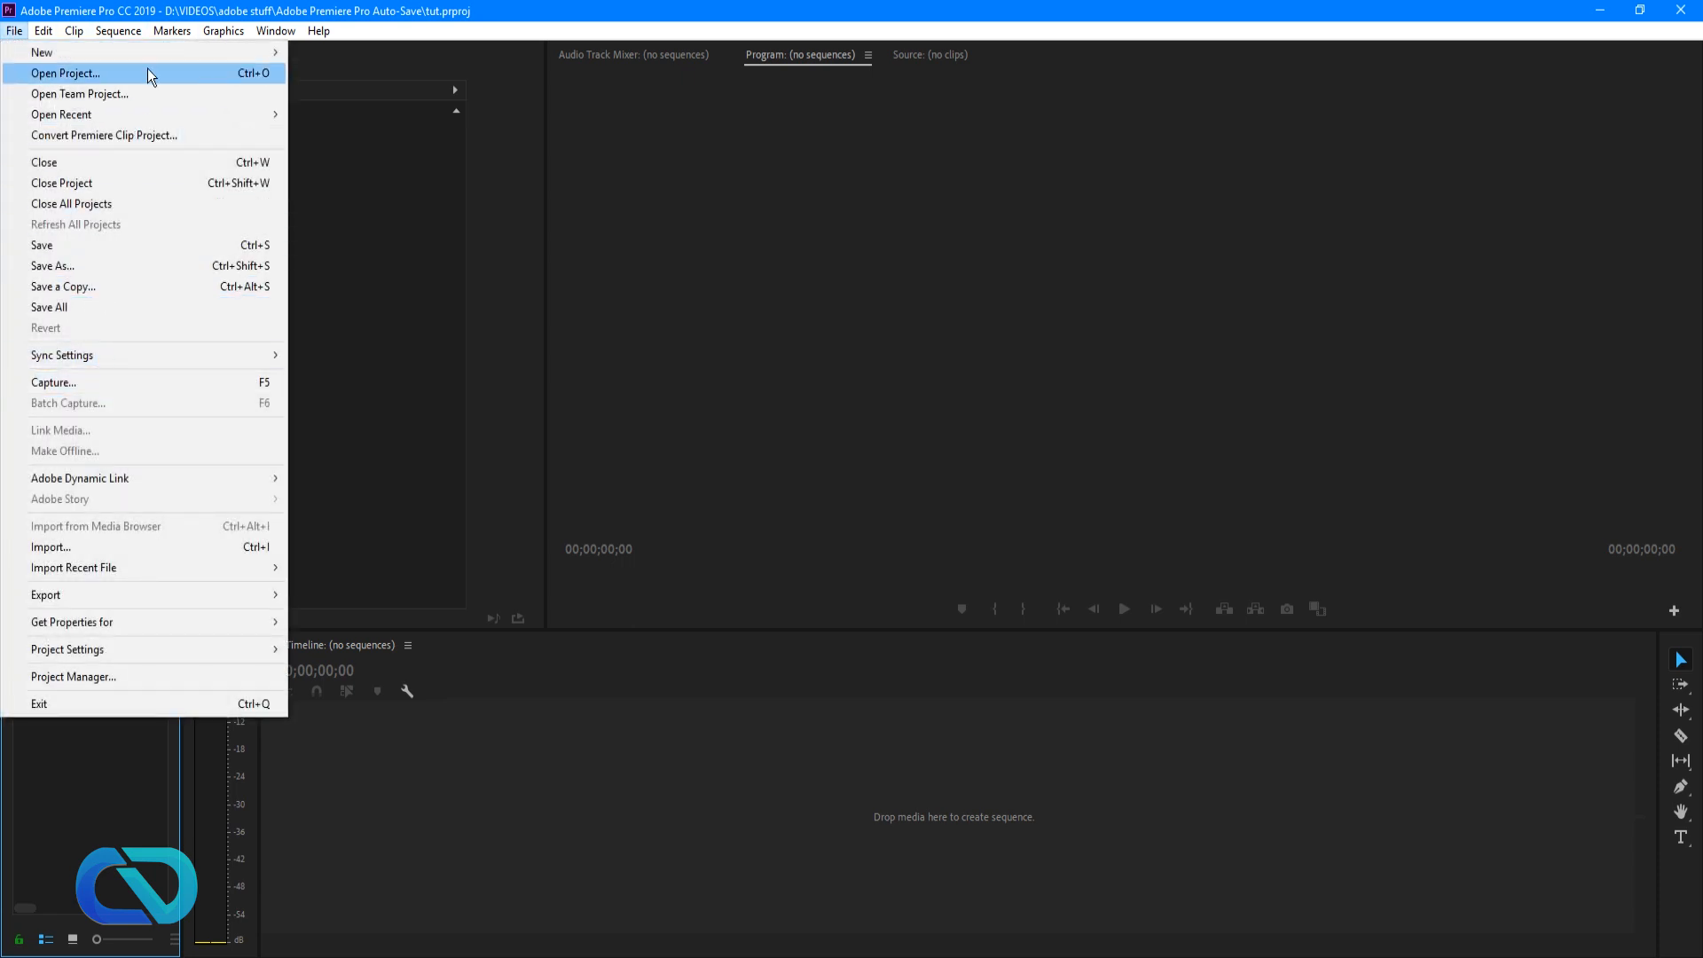
pyautogui.click(73, 30)
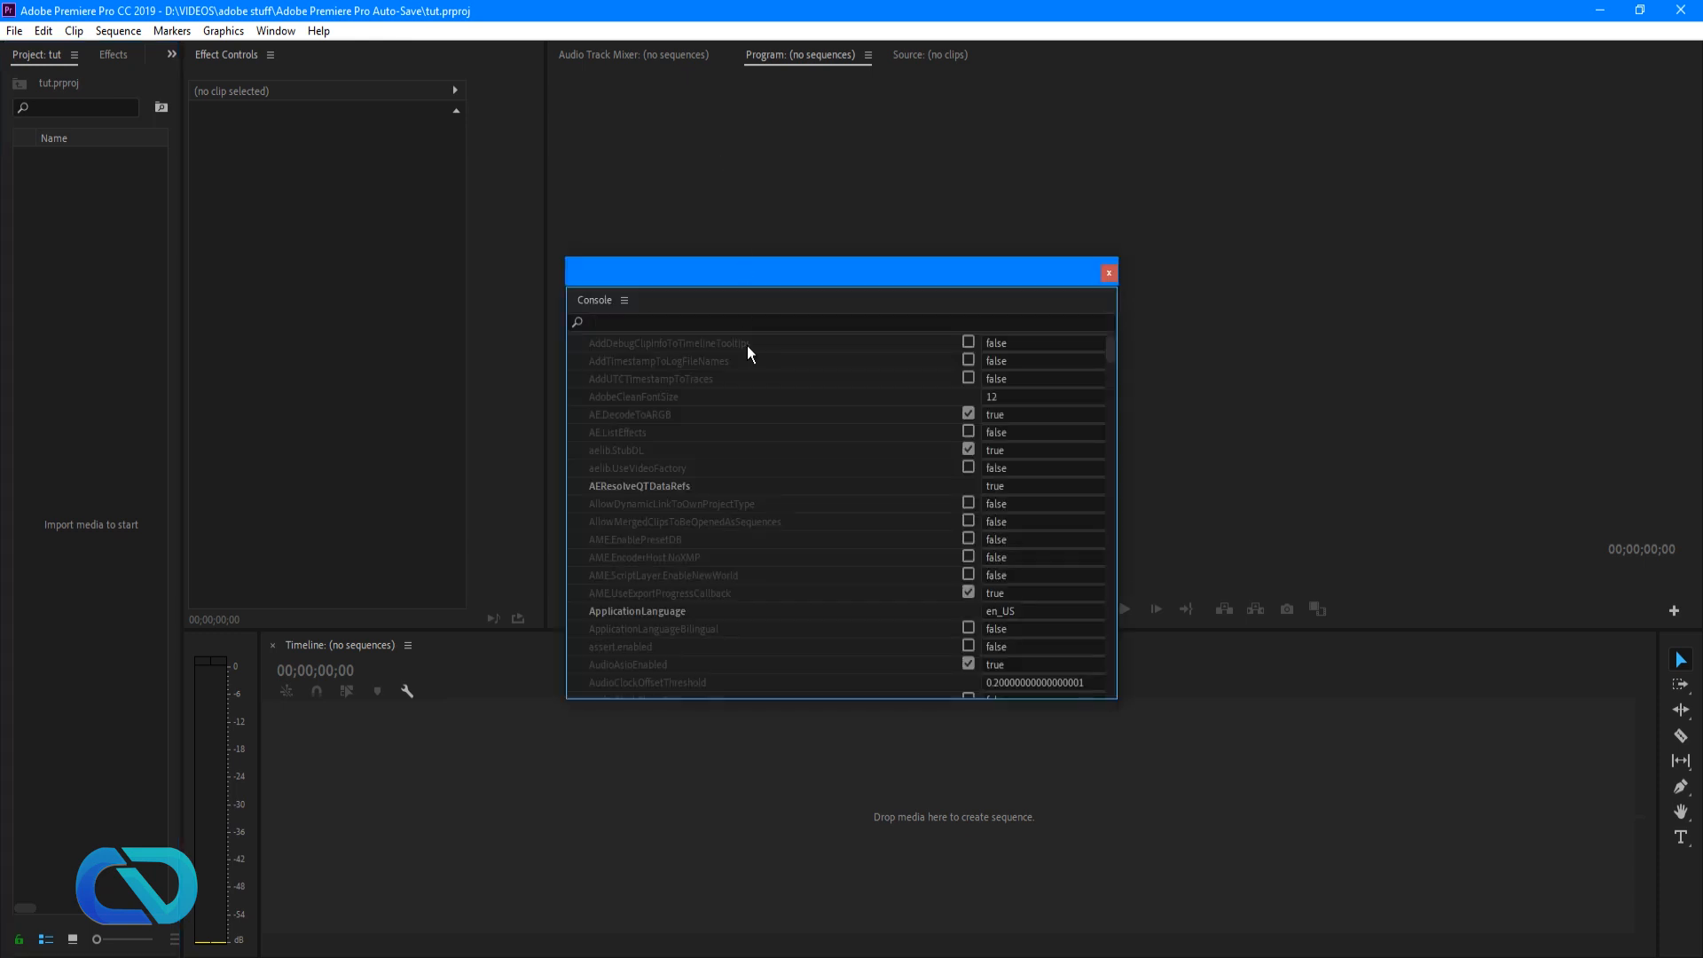
pyautogui.click(1038, 610)
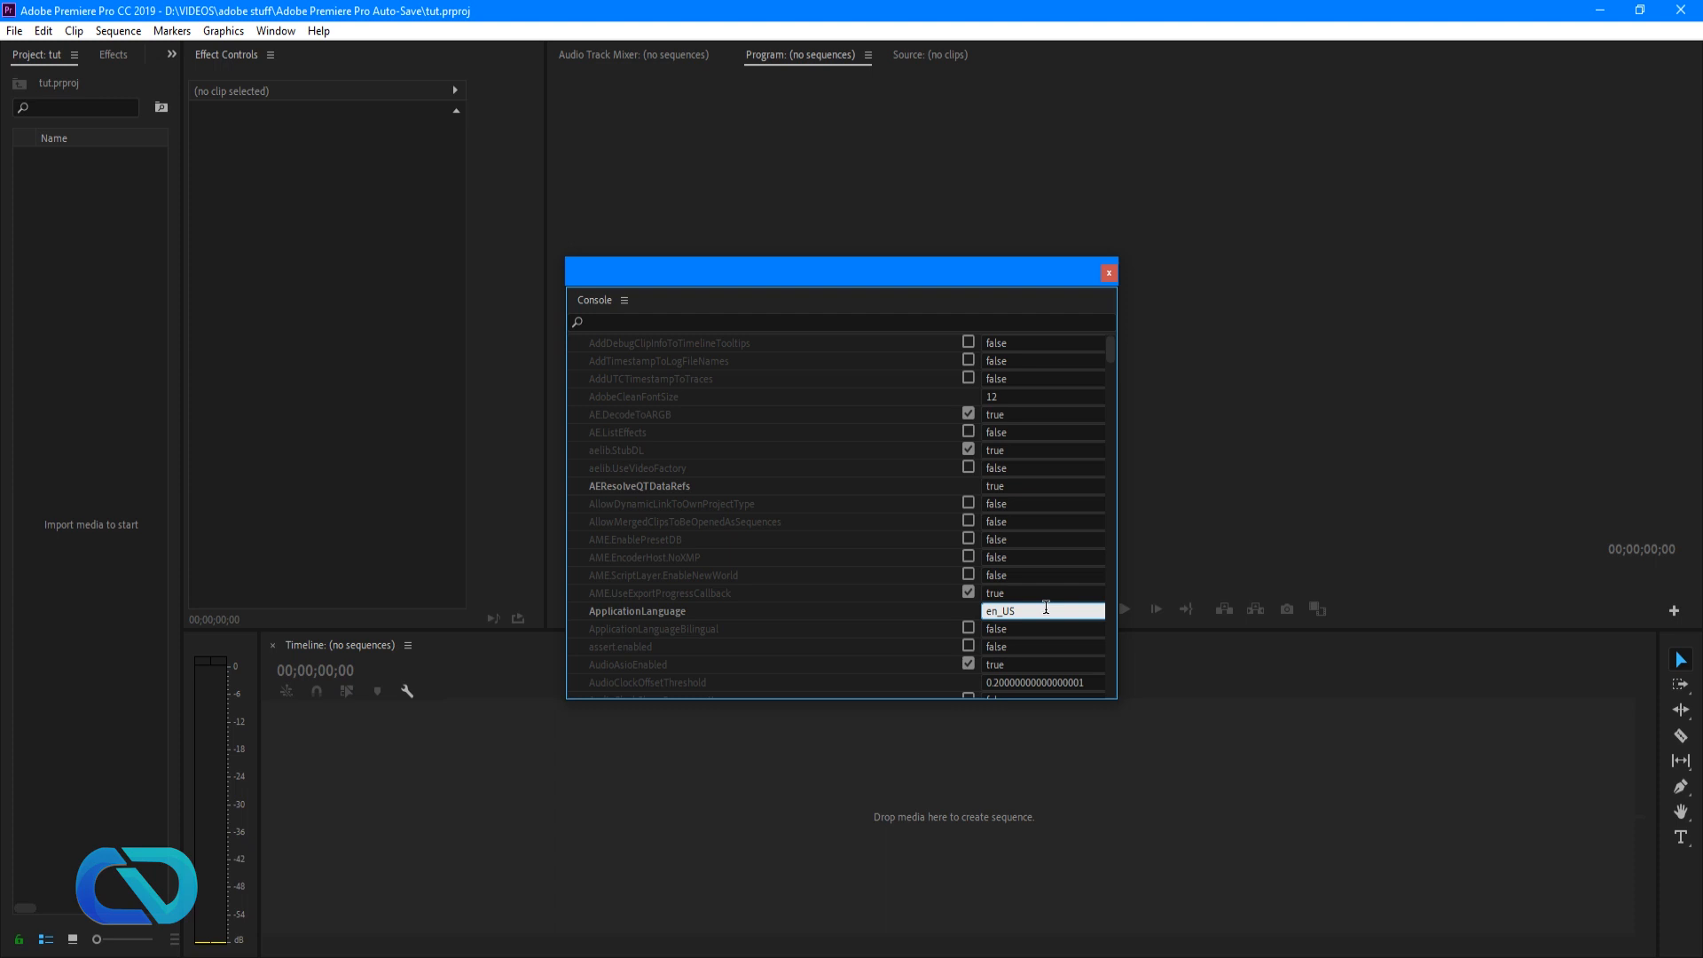
pyautogui.doubleClick(998, 608)
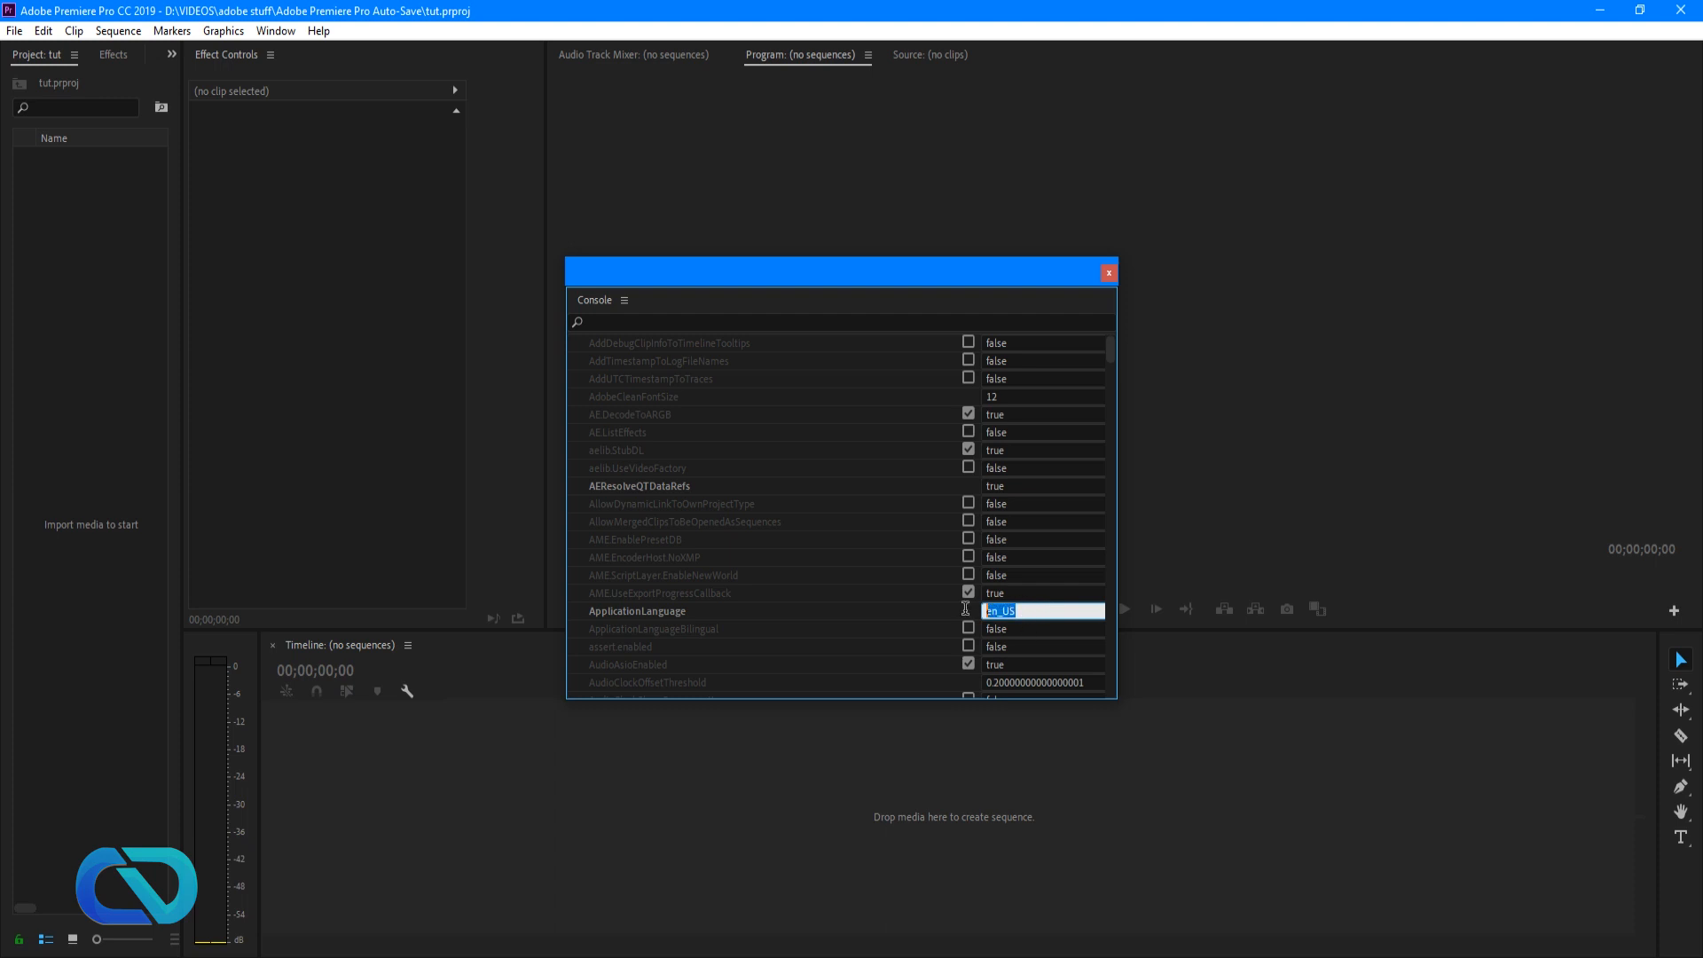
pyautogui.click(1038, 609)
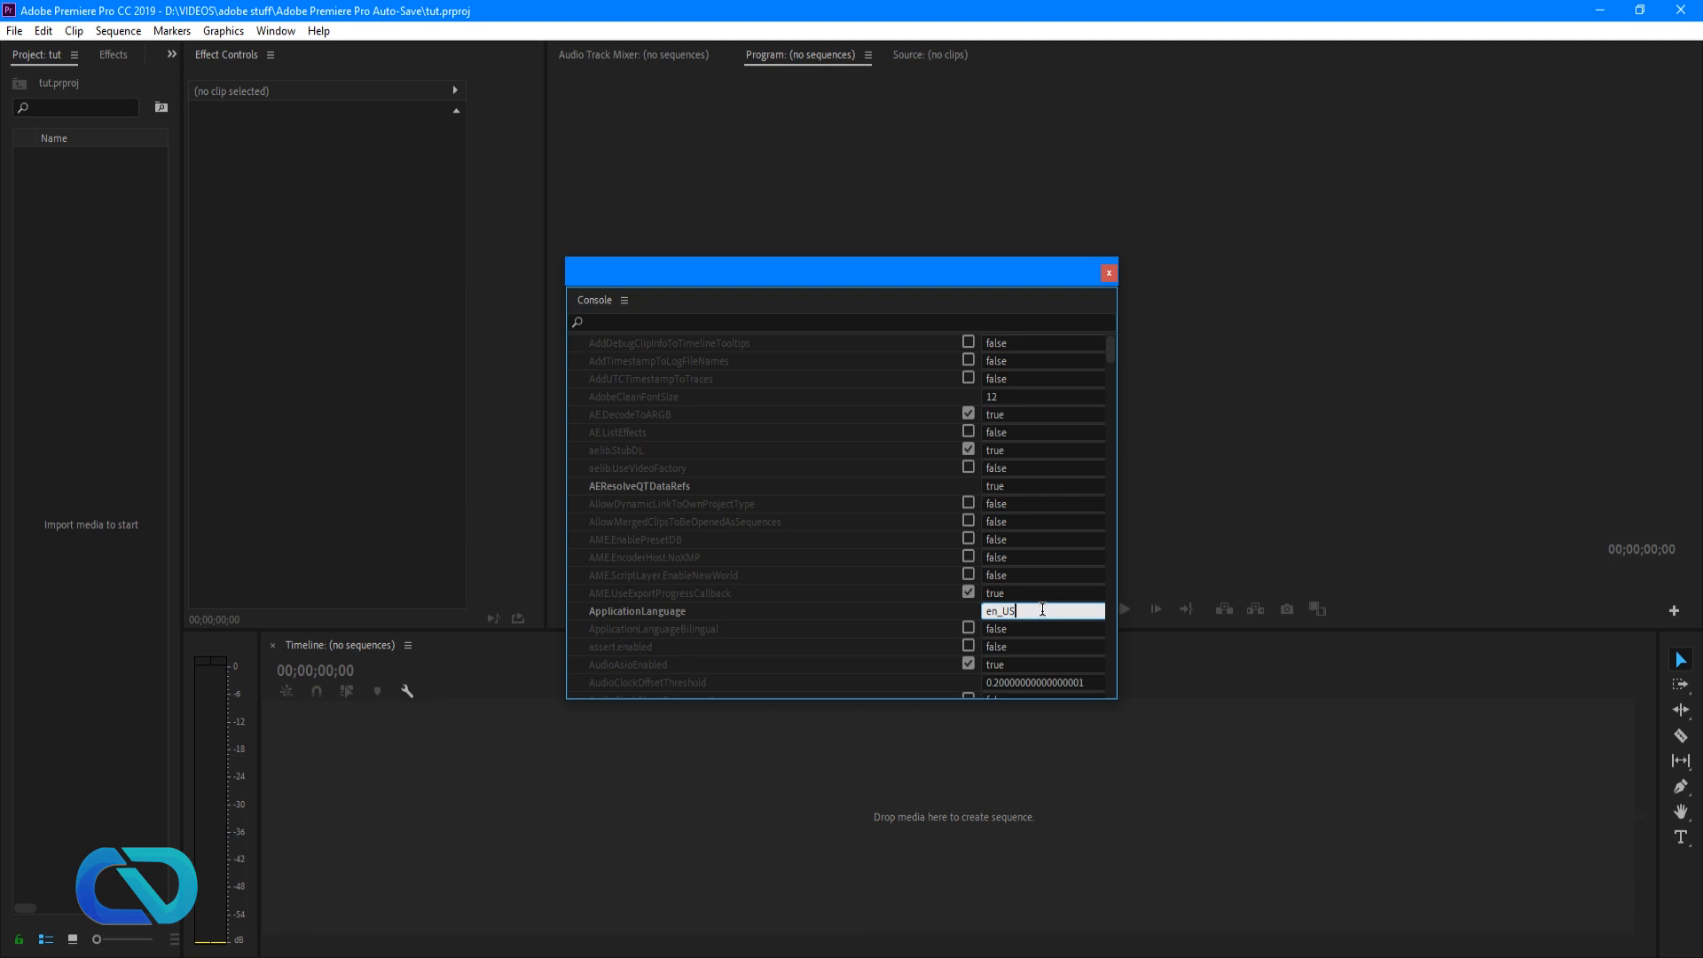
pyautogui.moveTo(1045, 273)
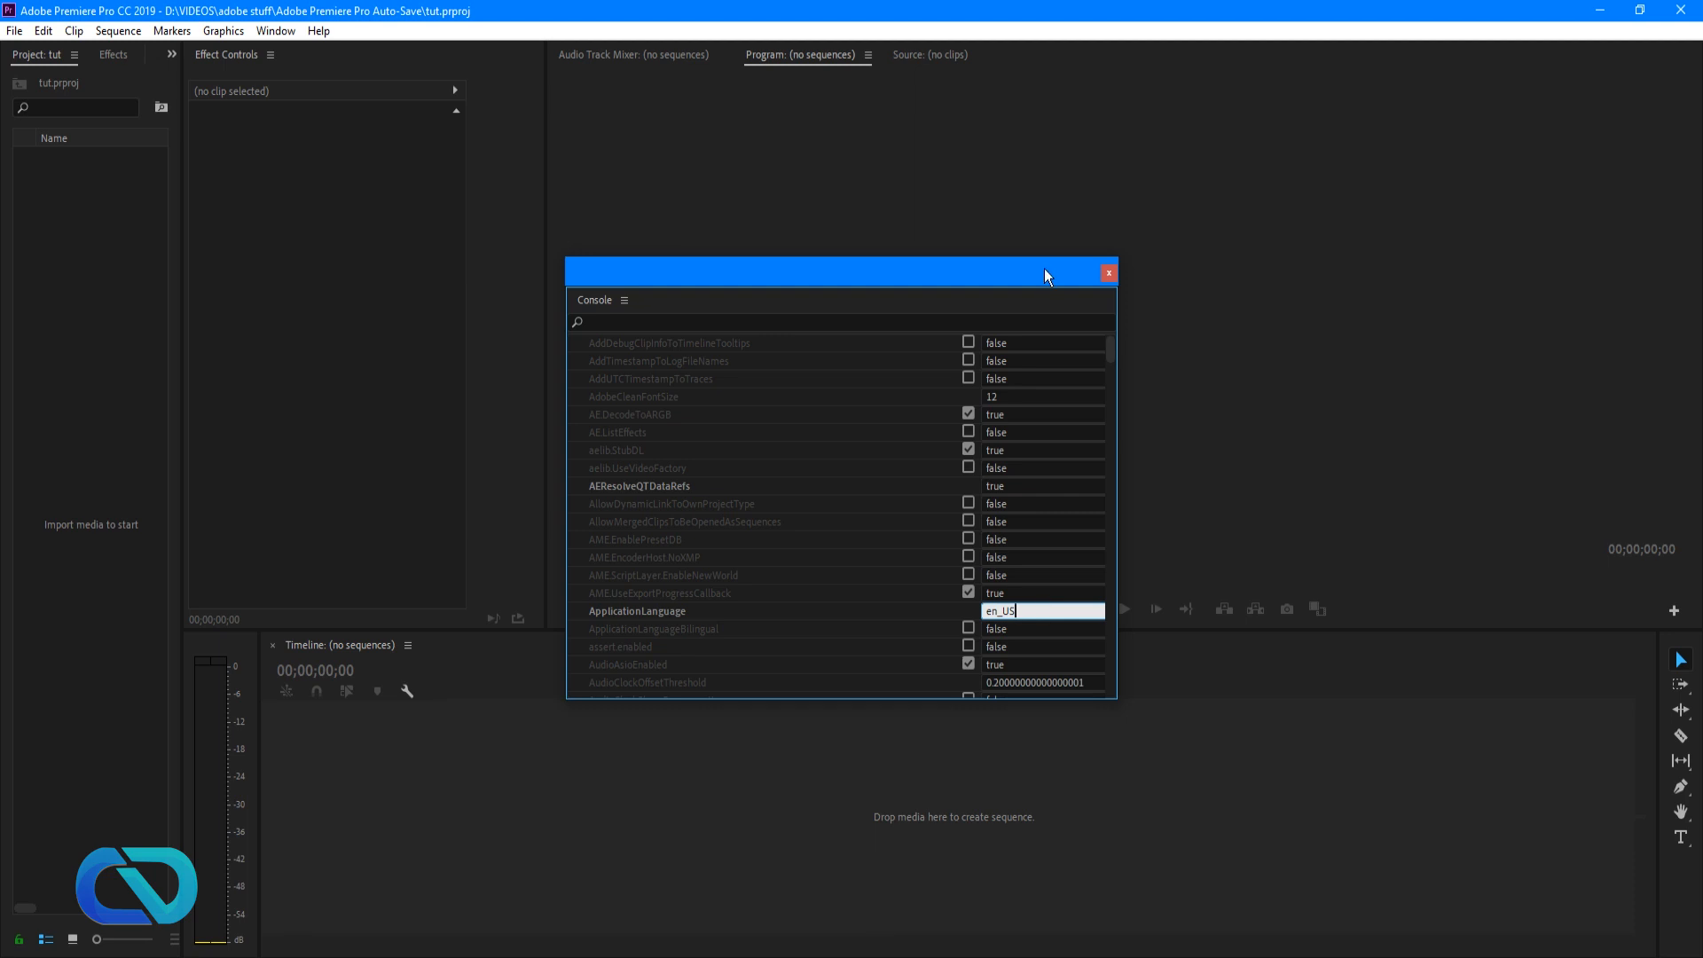
pyautogui.moveTo(1032, 278)
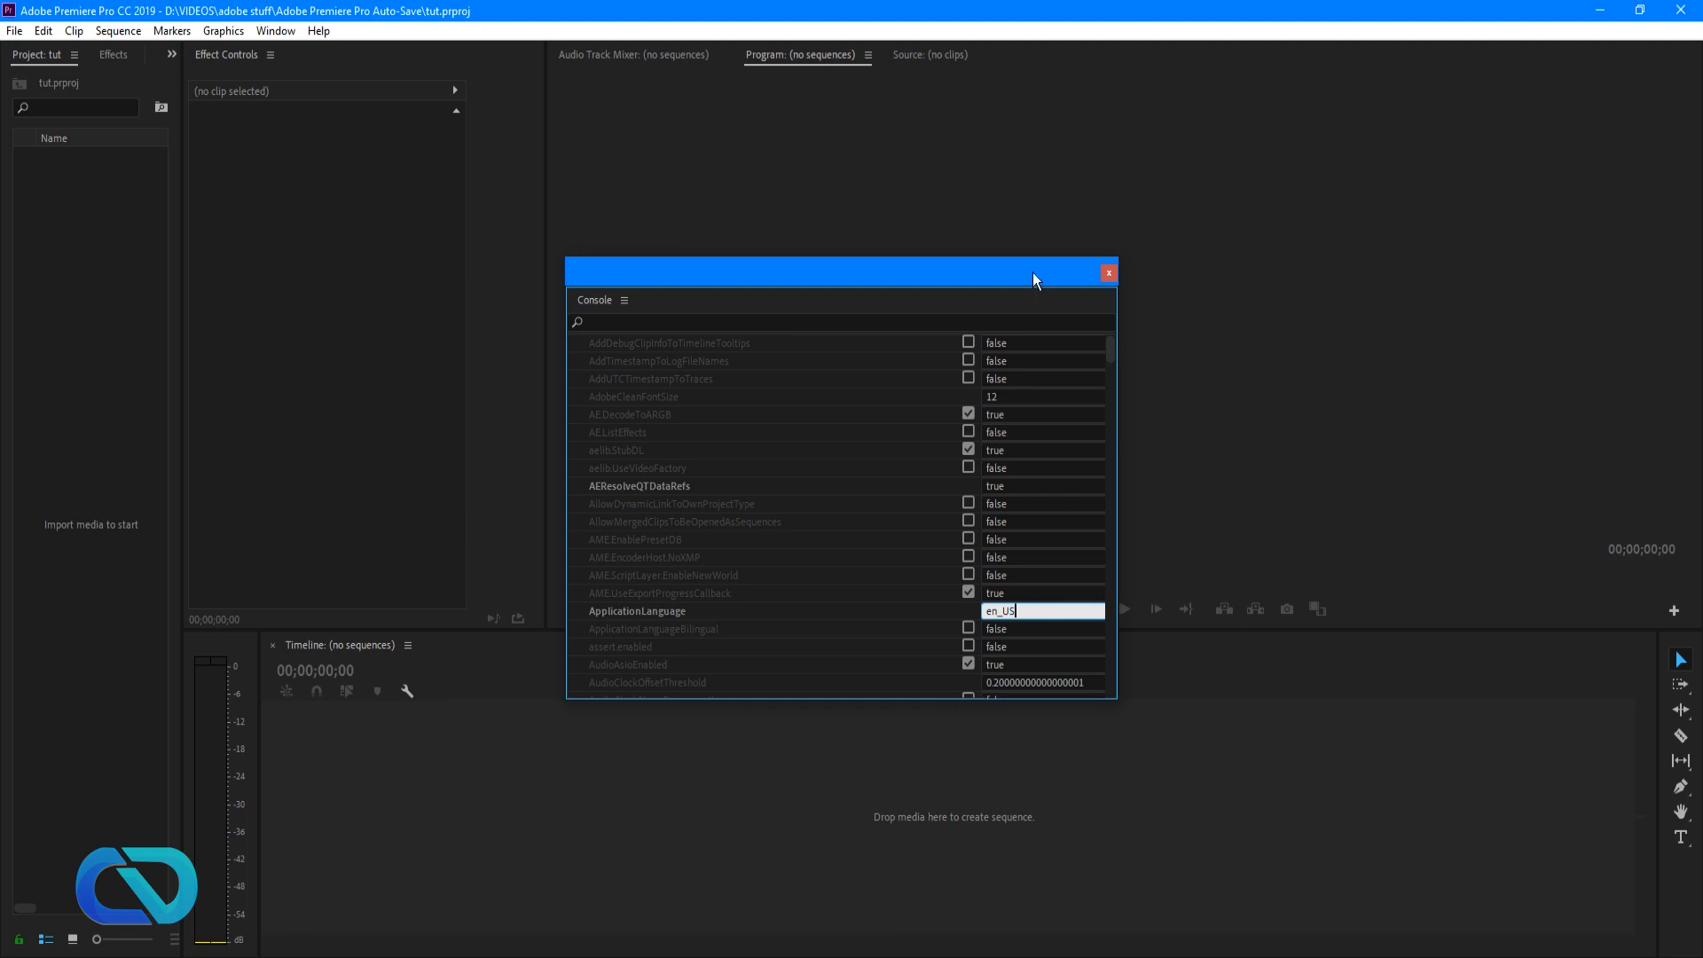
pyautogui.moveTo(970, 256)
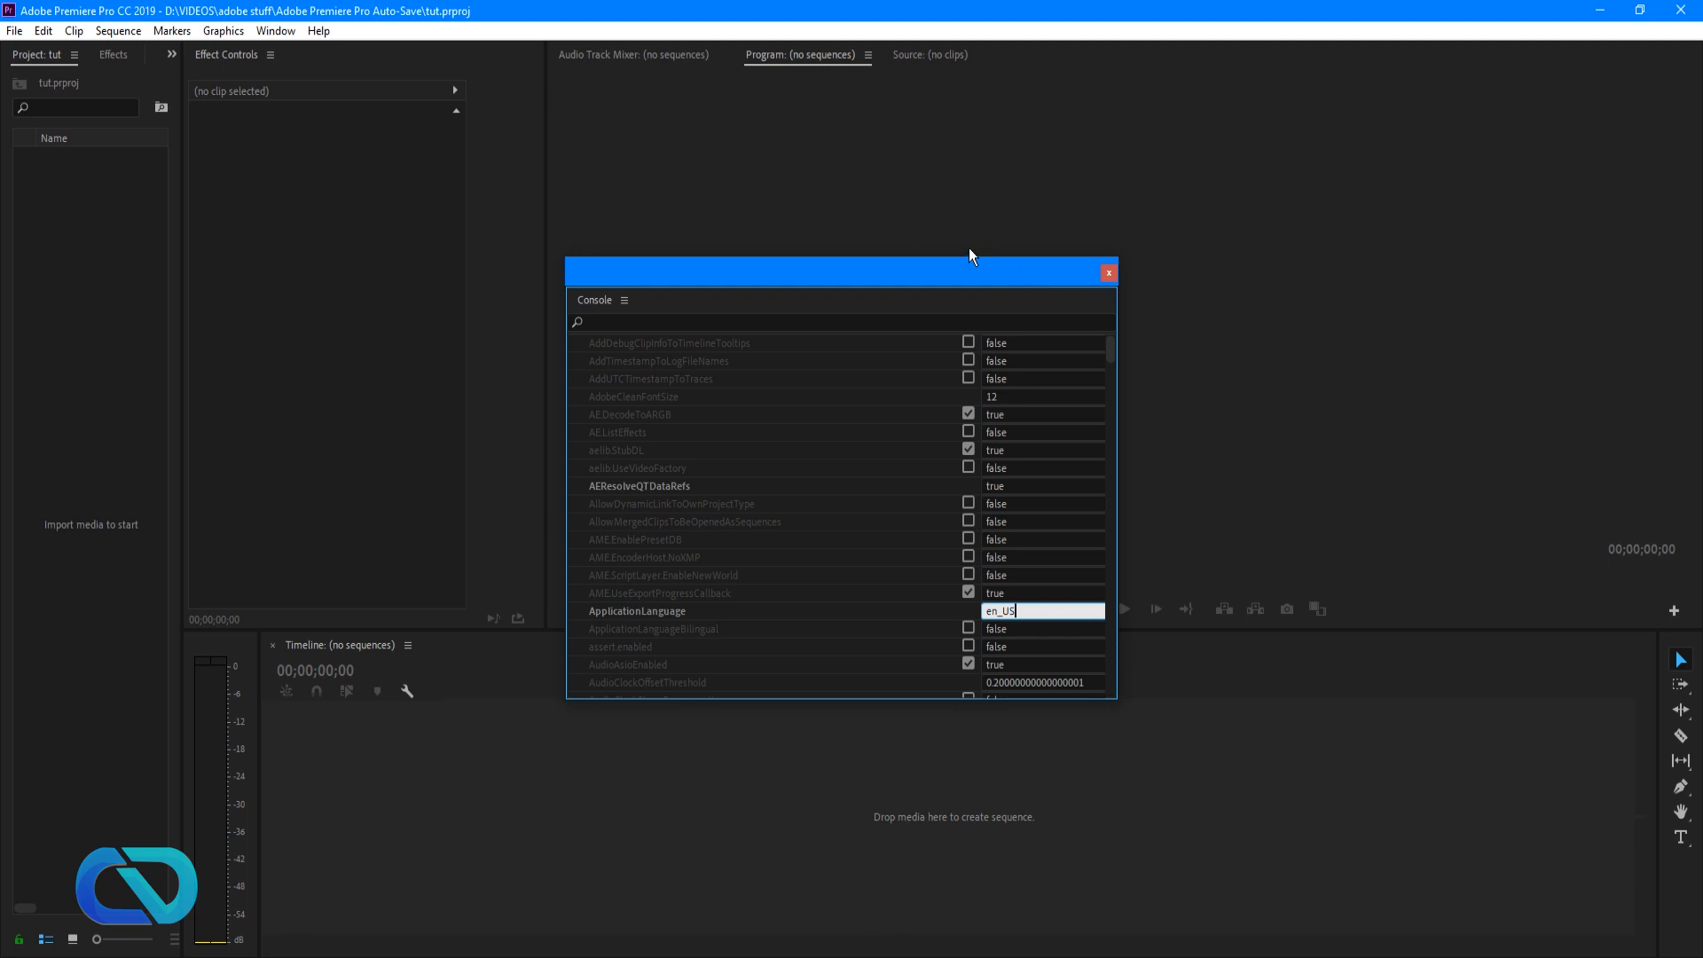
pyautogui.moveTo(889, 287)
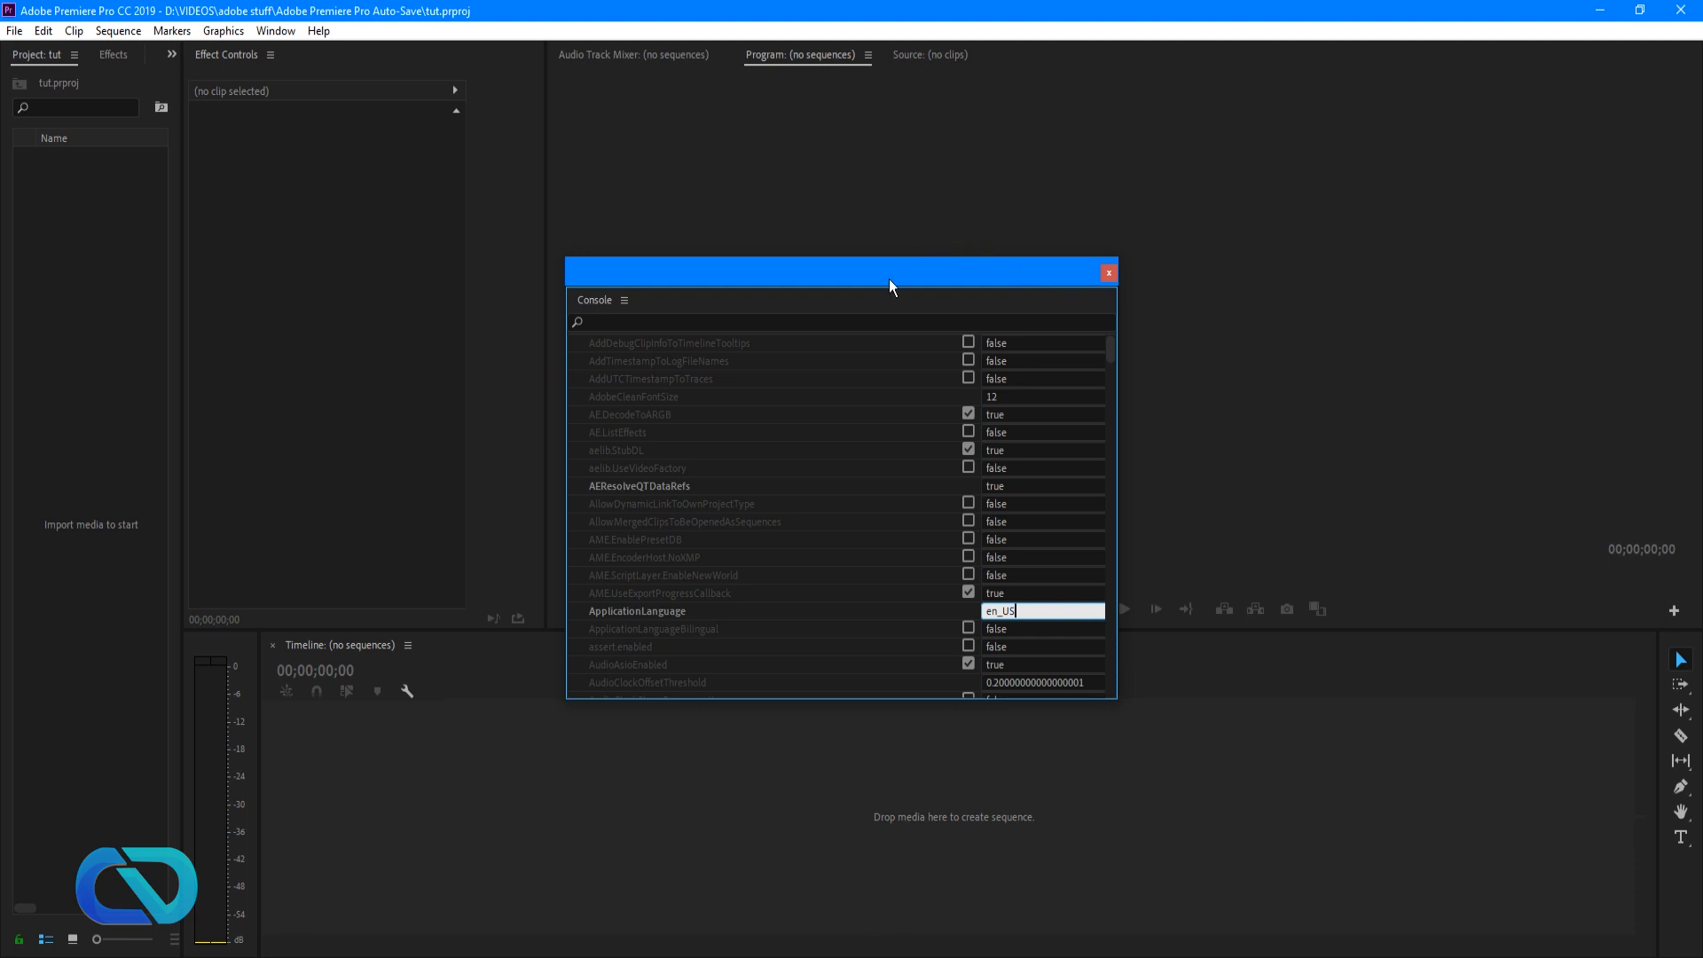